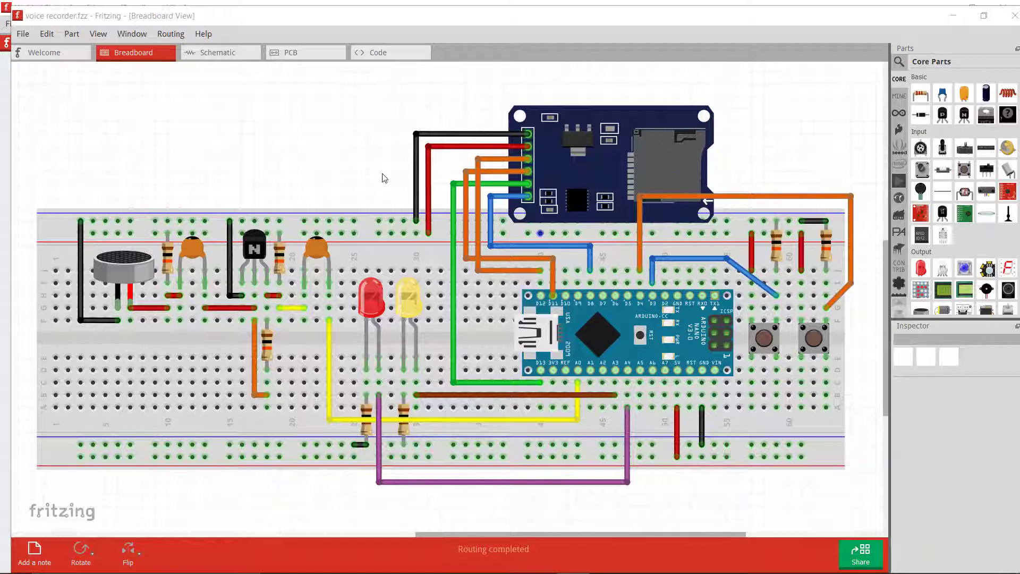
mouse_move(293, 133)
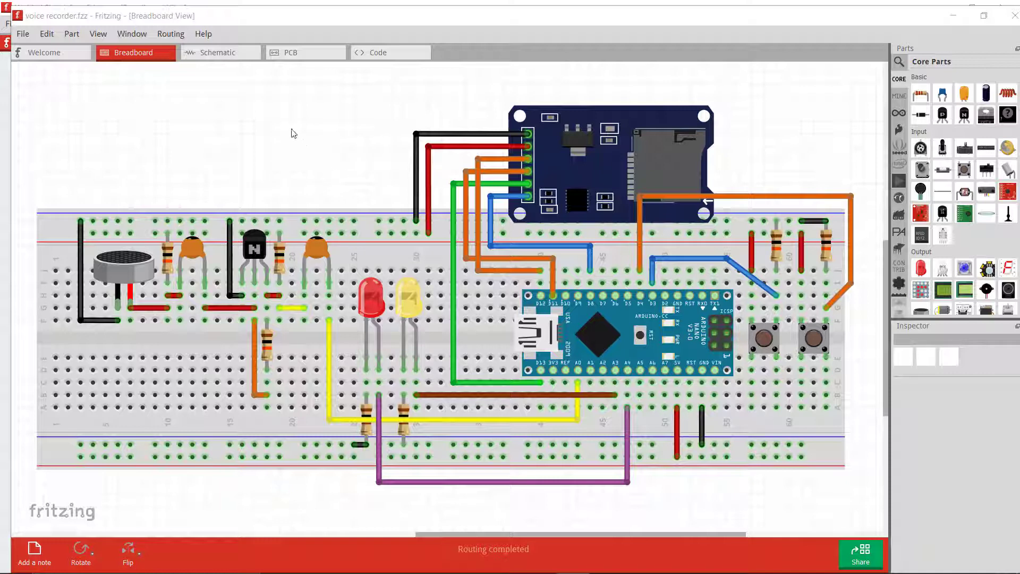
mouse_move(101, 187)
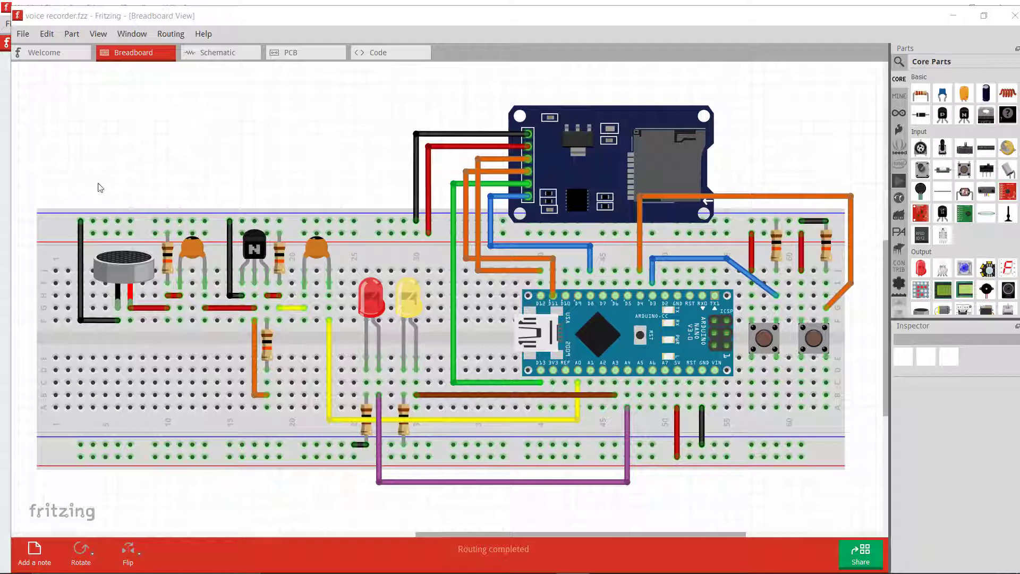
mouse_move(148, 352)
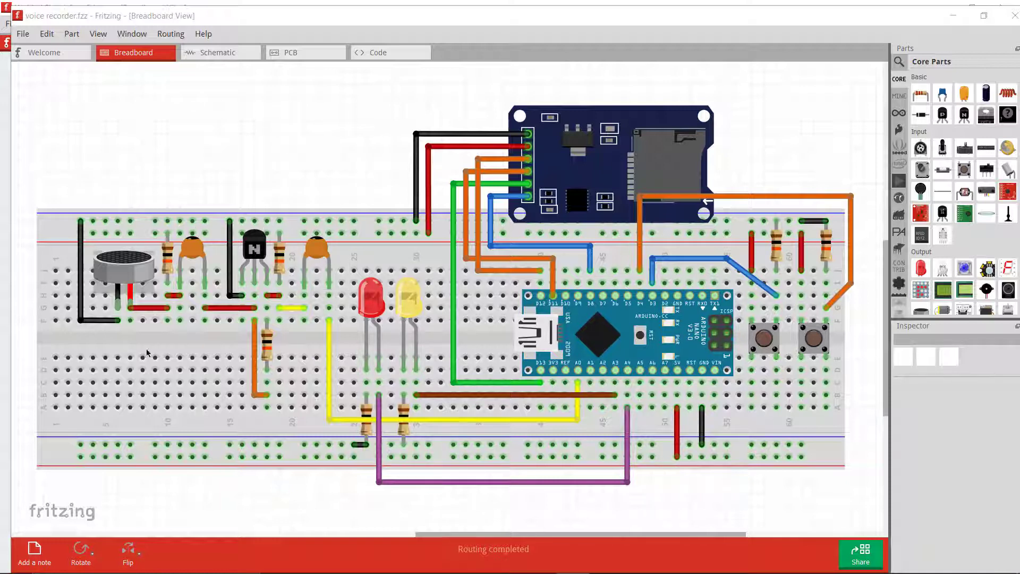
mouse_move(119, 280)
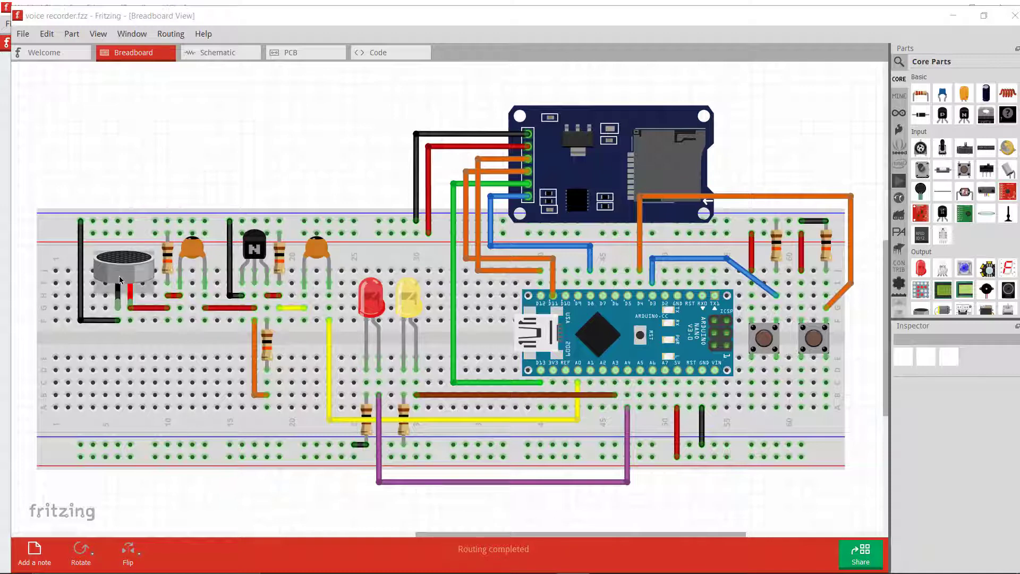
mouse_move(150, 267)
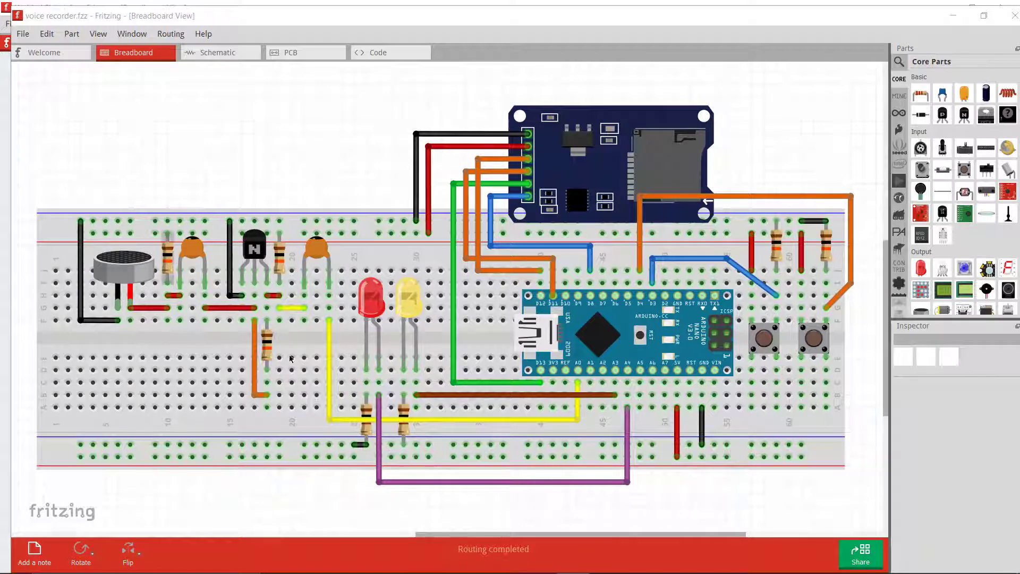
mouse_move(248, 359)
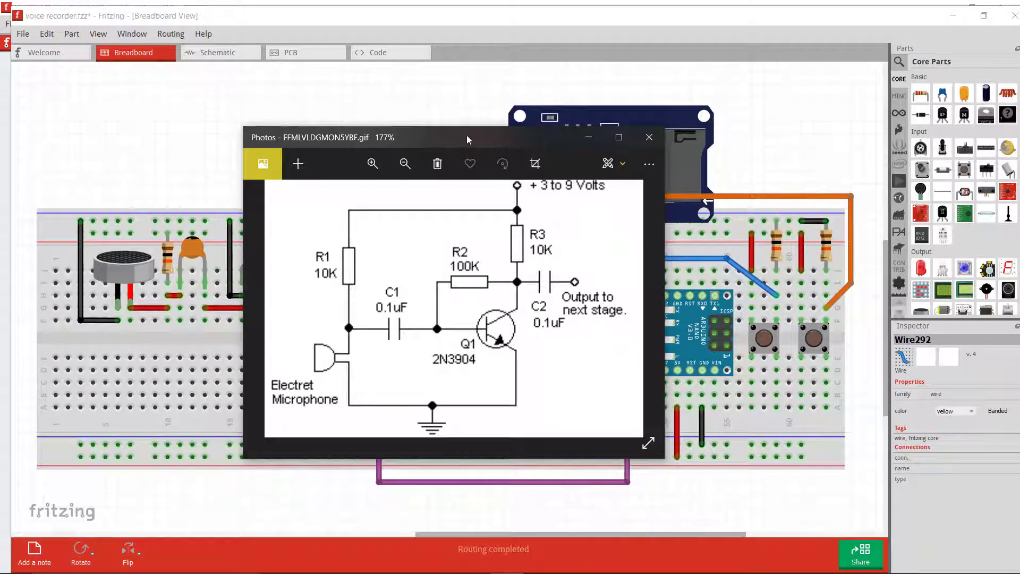
Reposition the microphone preamp schematic window, then close Photos to reveal the breadboard layout
drag(467, 140, 410, 129)
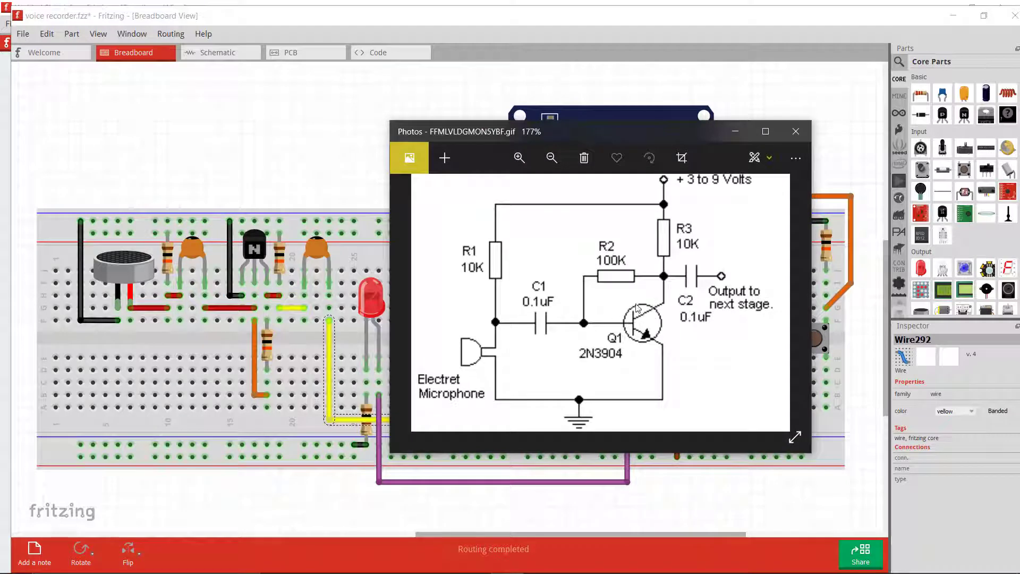
mouse_move(650, 327)
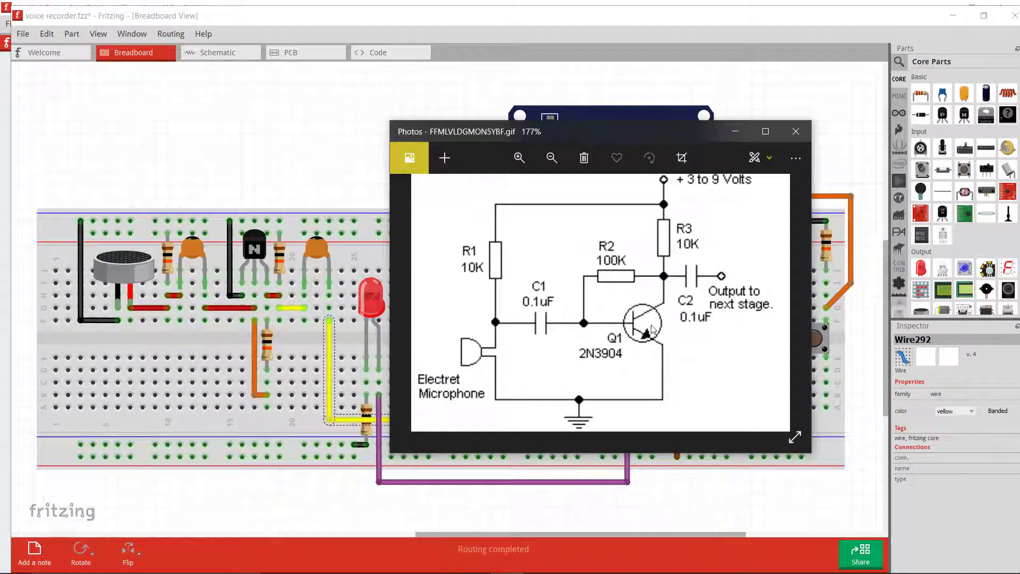
mouse_move(692, 362)
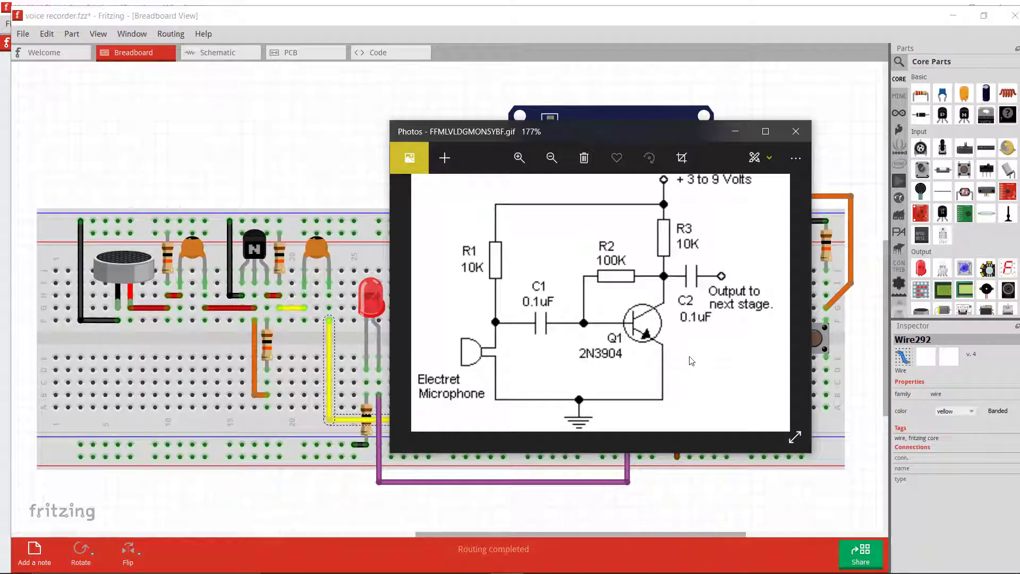
mouse_move(726, 326)
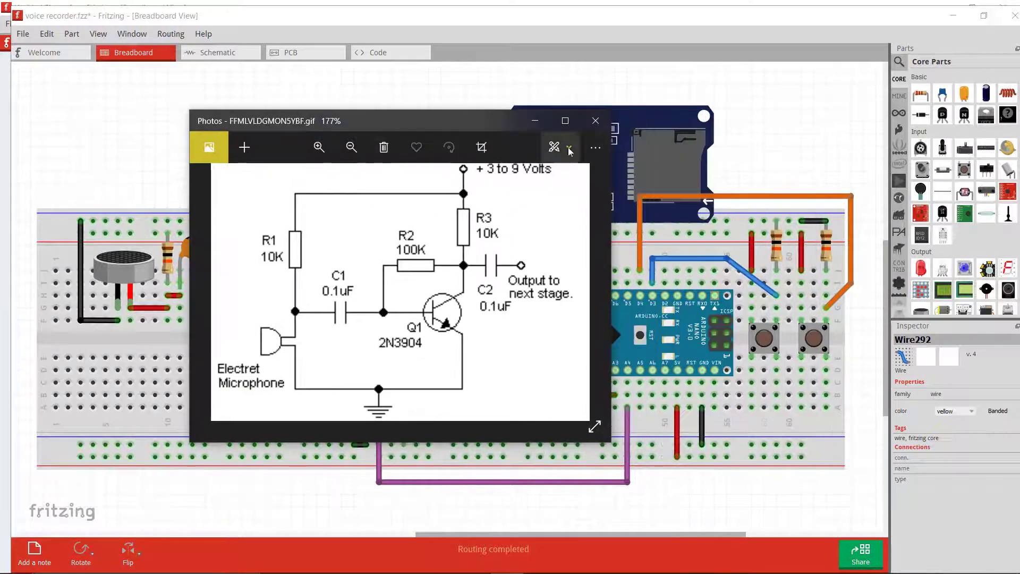
click(595, 120)
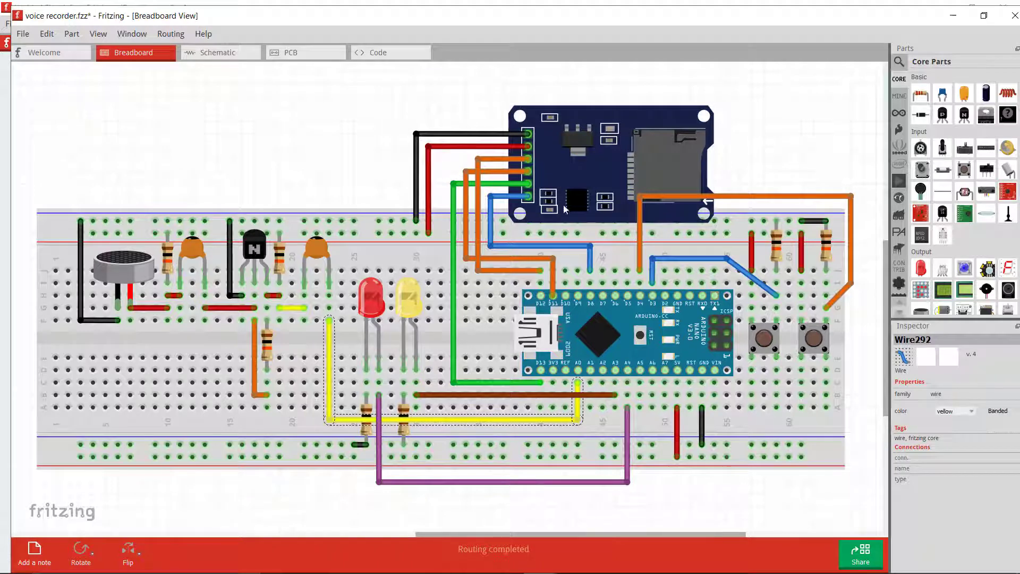
click(568, 202)
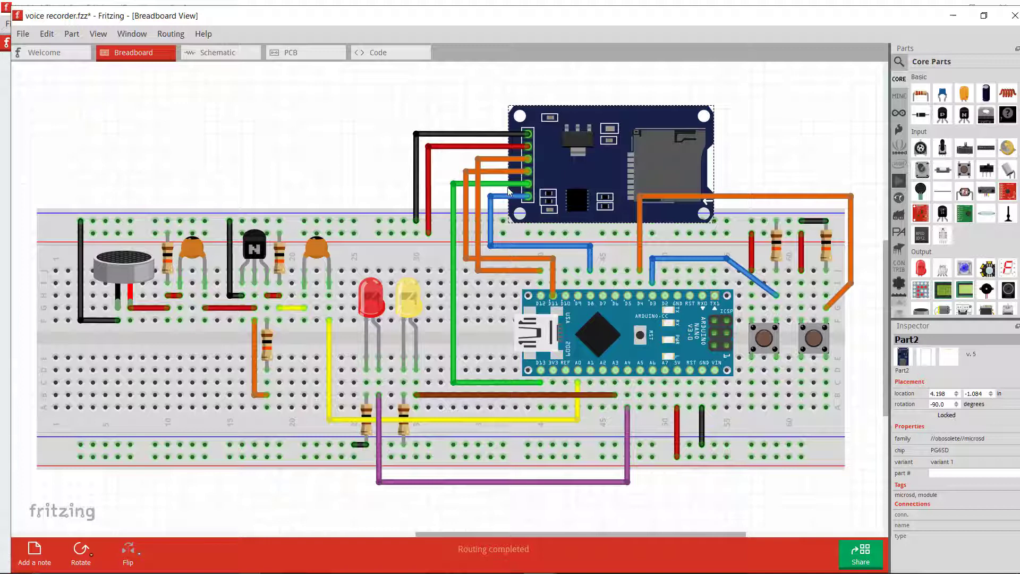
mouse_move(472, 185)
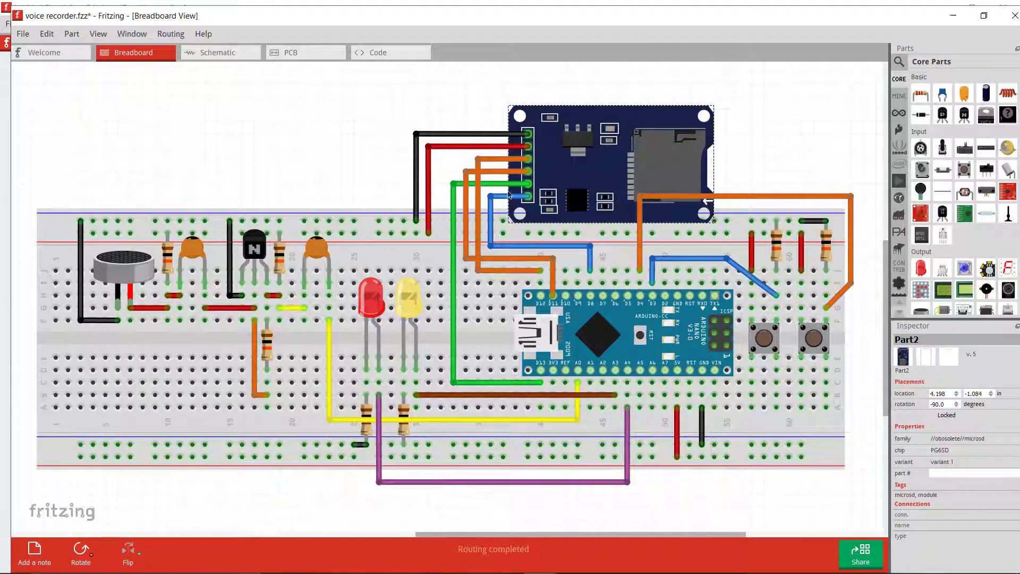
mouse_move(527, 200)
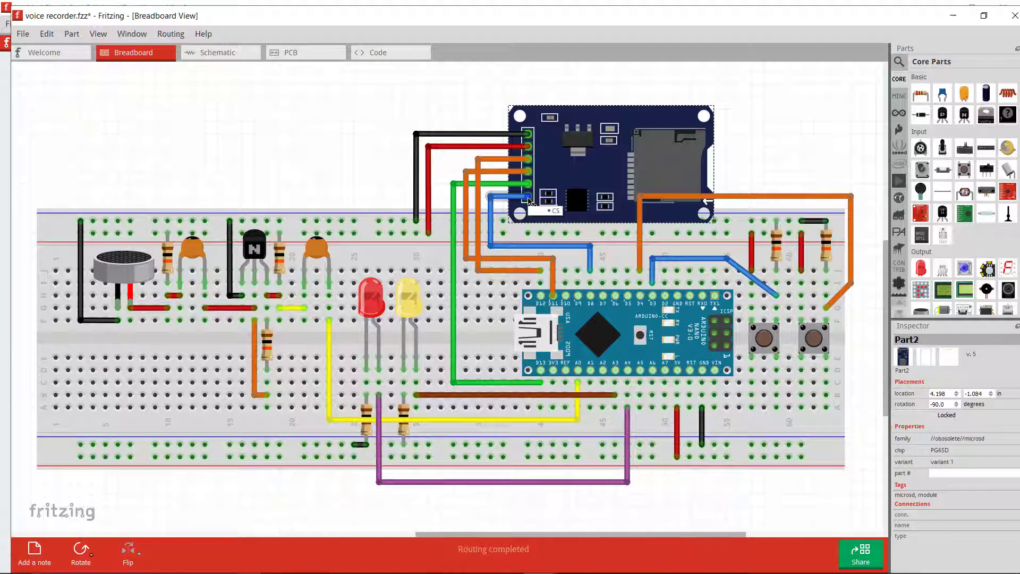
mouse_move(522, 205)
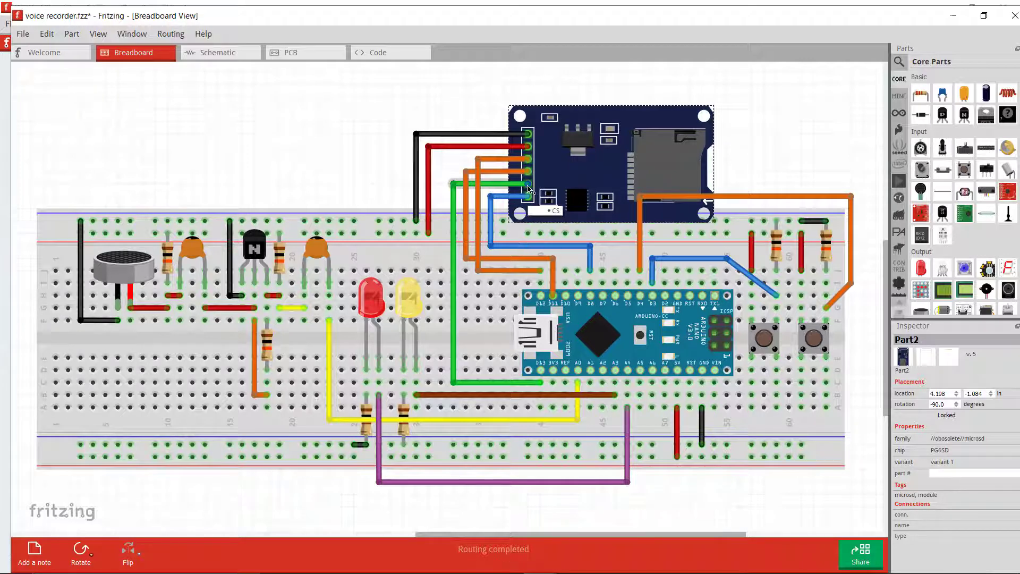
mouse_move(527, 189)
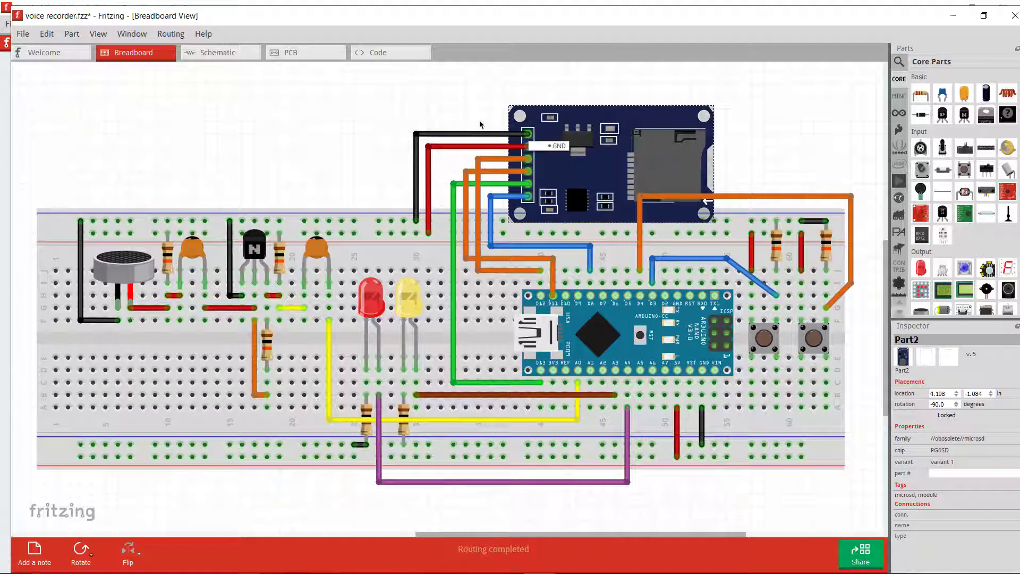
mouse_move(434, 352)
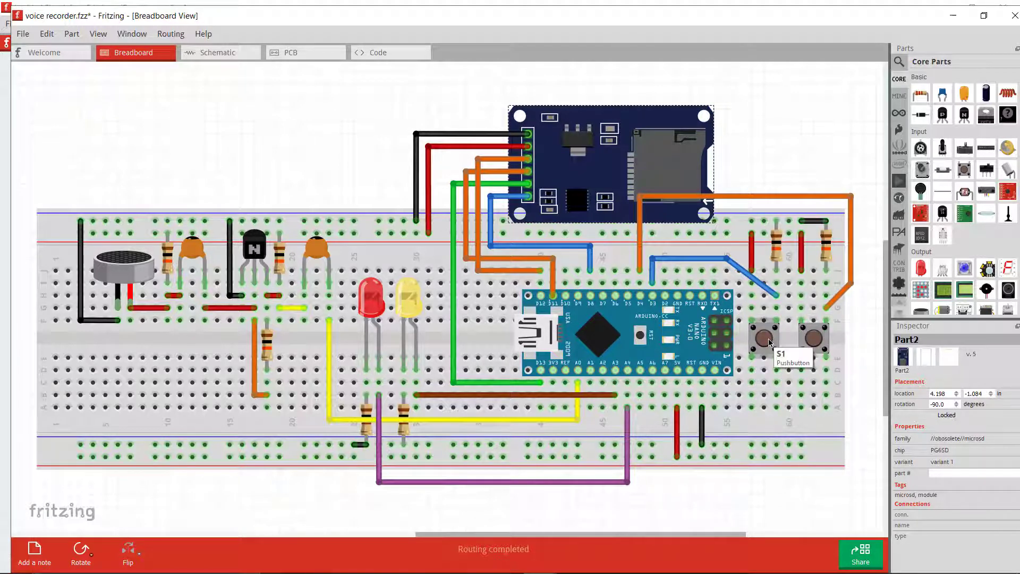
mouse_move(792, 334)
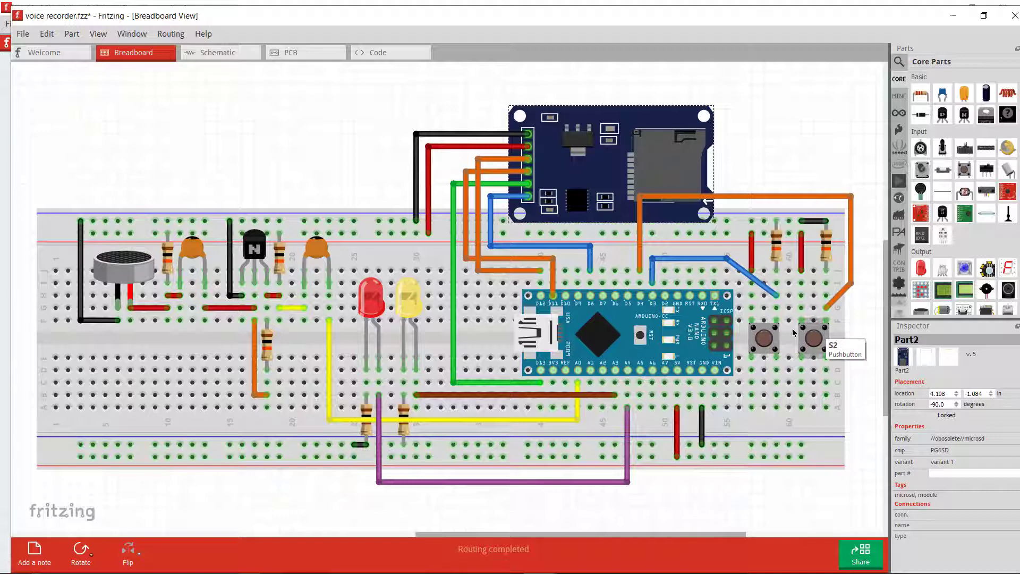
mouse_move(466, 363)
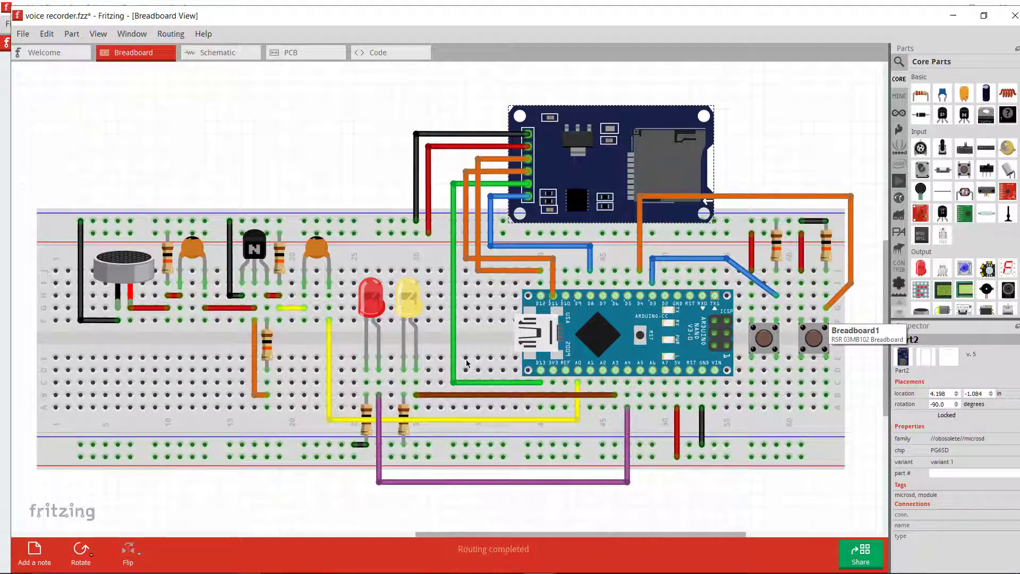
mouse_move(403, 272)
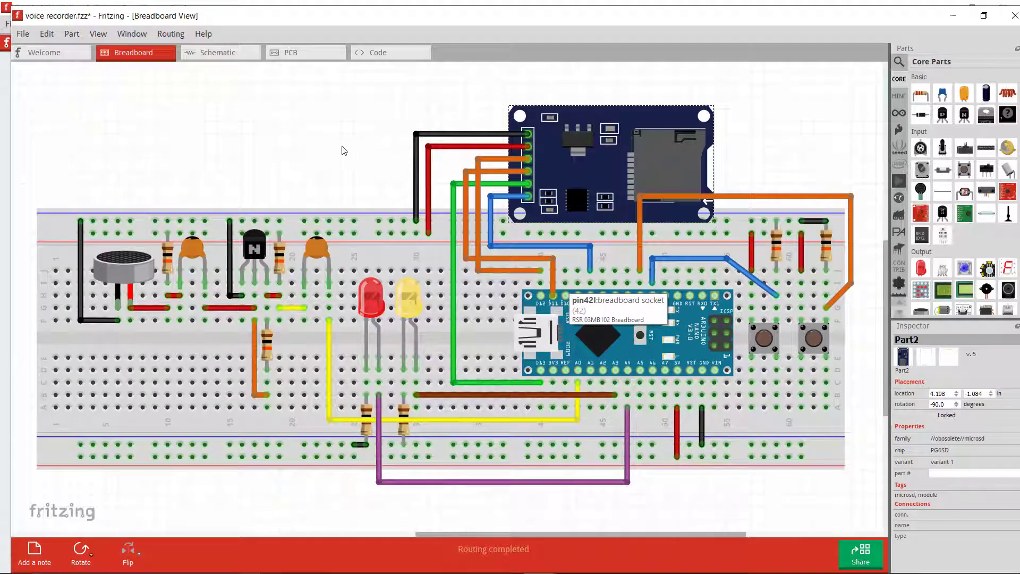
mouse_move(775, 328)
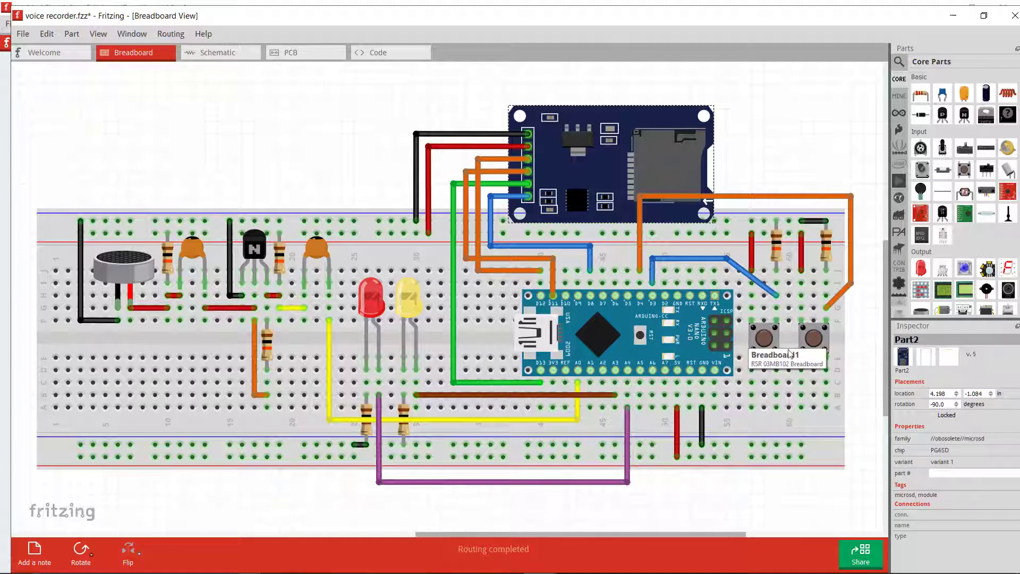
mouse_move(752, 343)
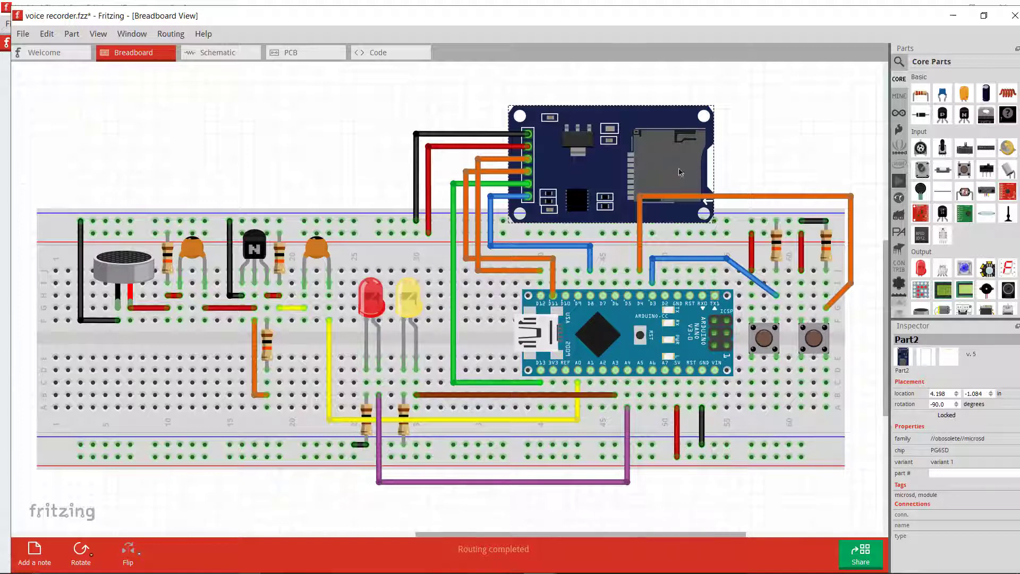
mouse_move(599, 330)
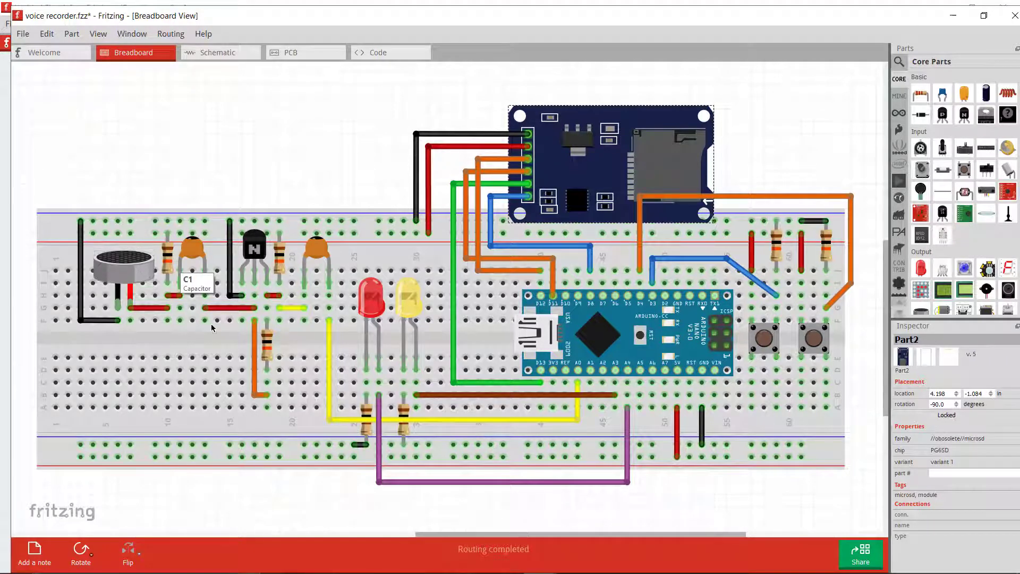
mouse_move(677, 202)
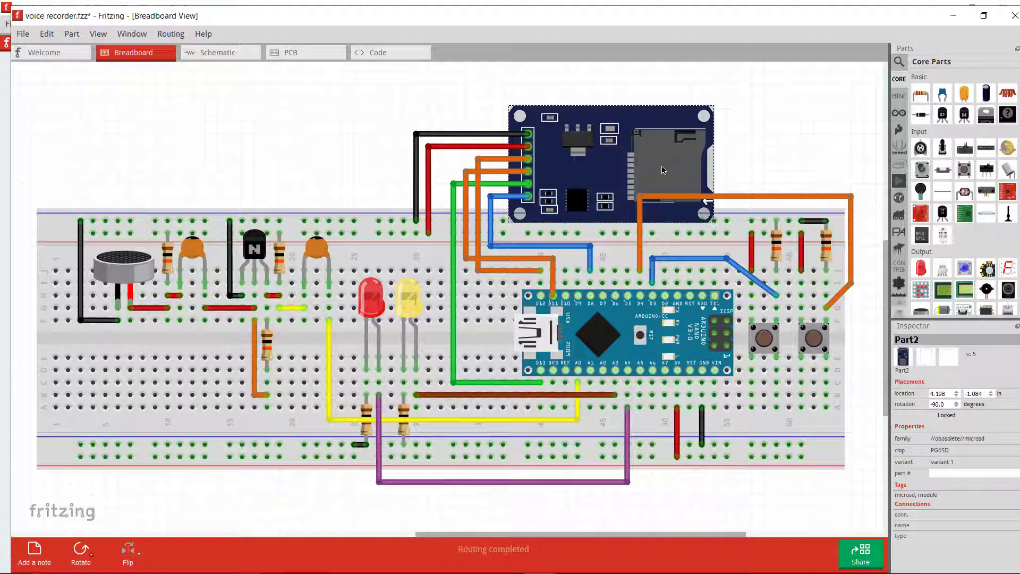
mouse_move(617, 169)
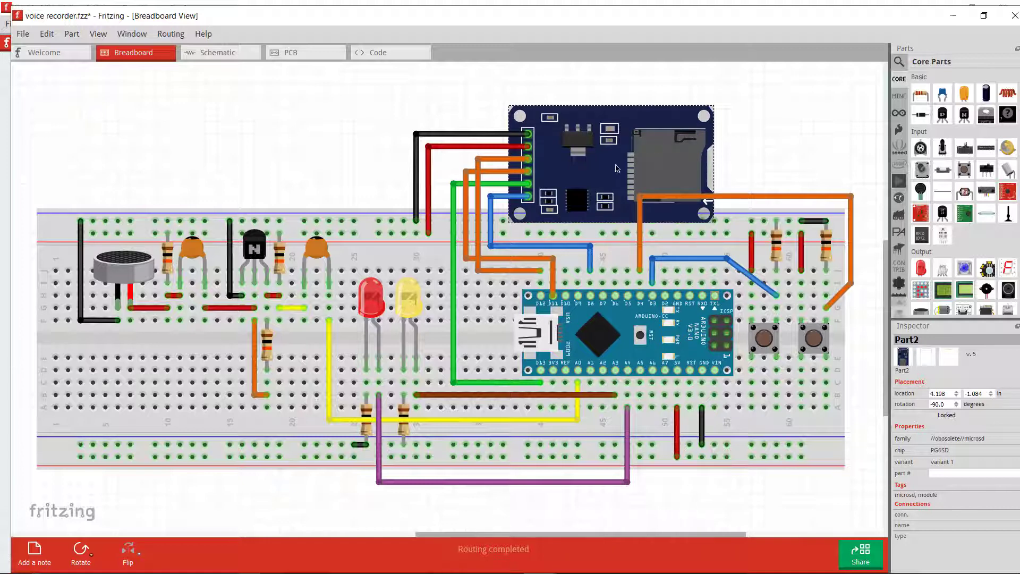
mouse_move(617, 121)
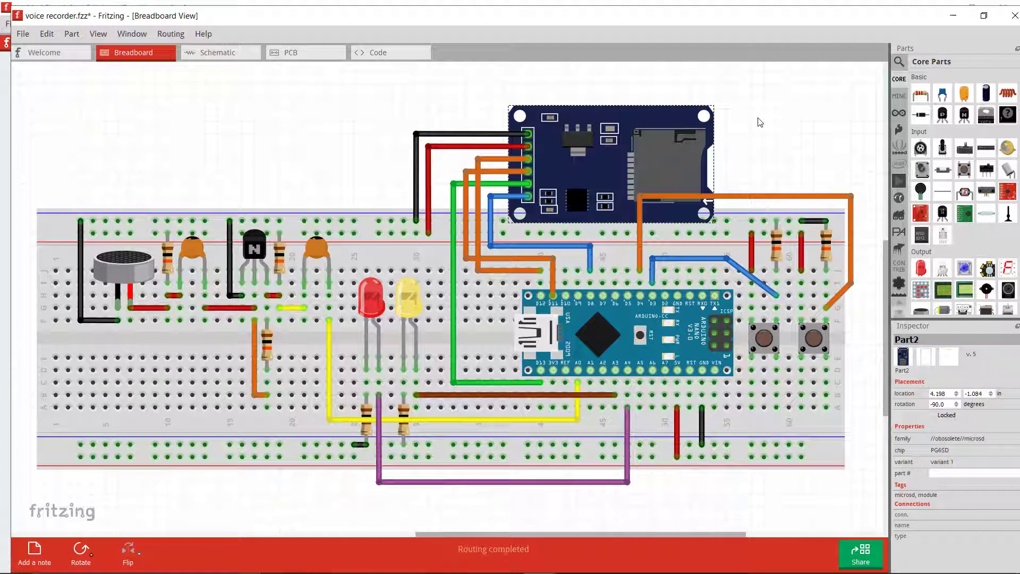
mouse_move(577, 288)
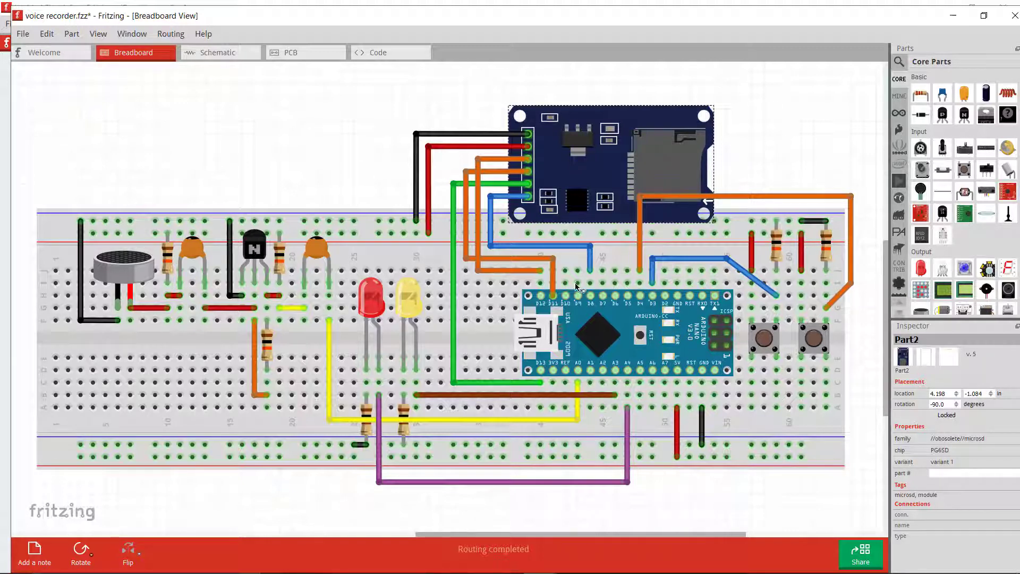
mouse_move(564, 272)
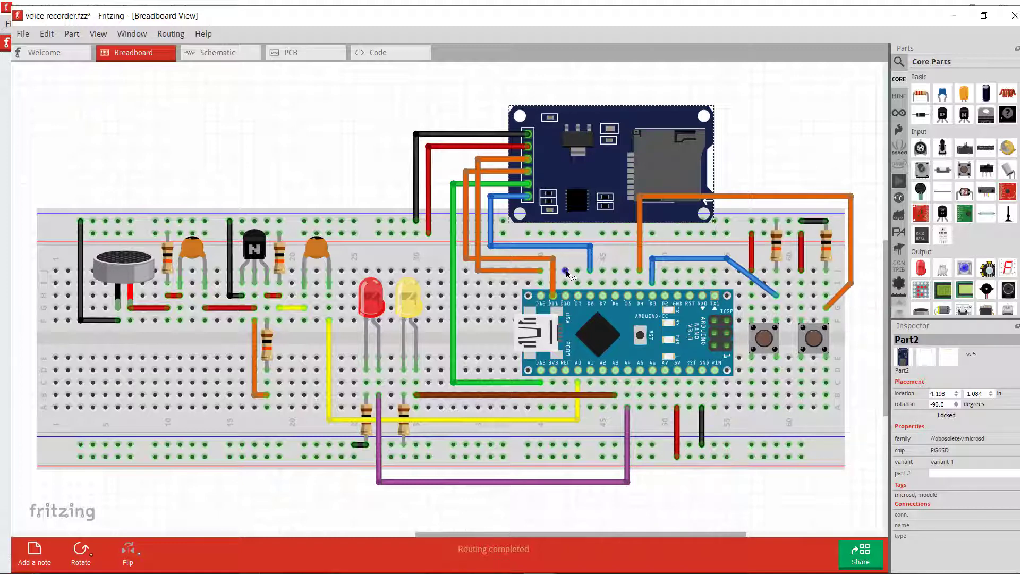
mouse_move(848, 104)
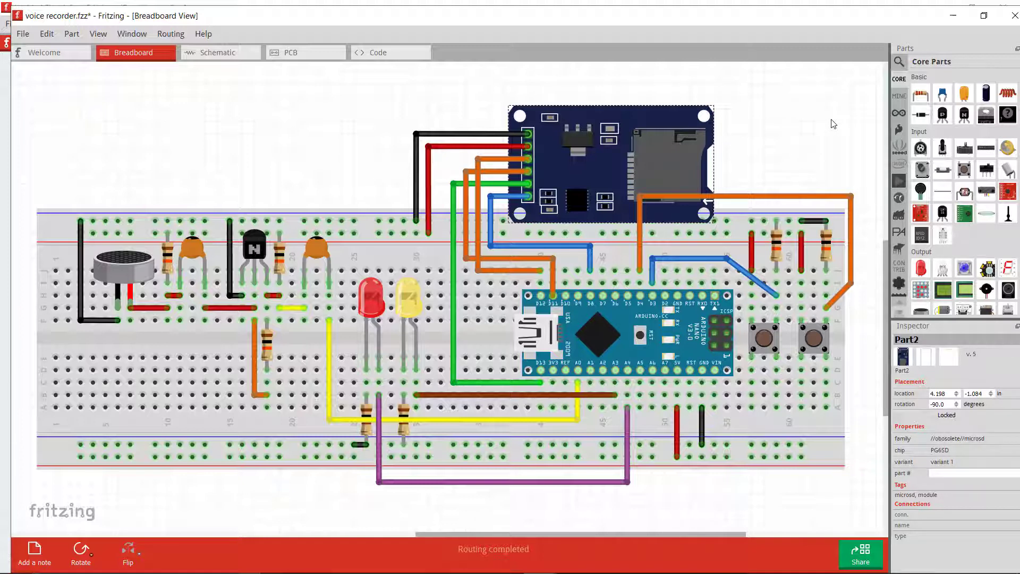
mouse_move(841, 124)
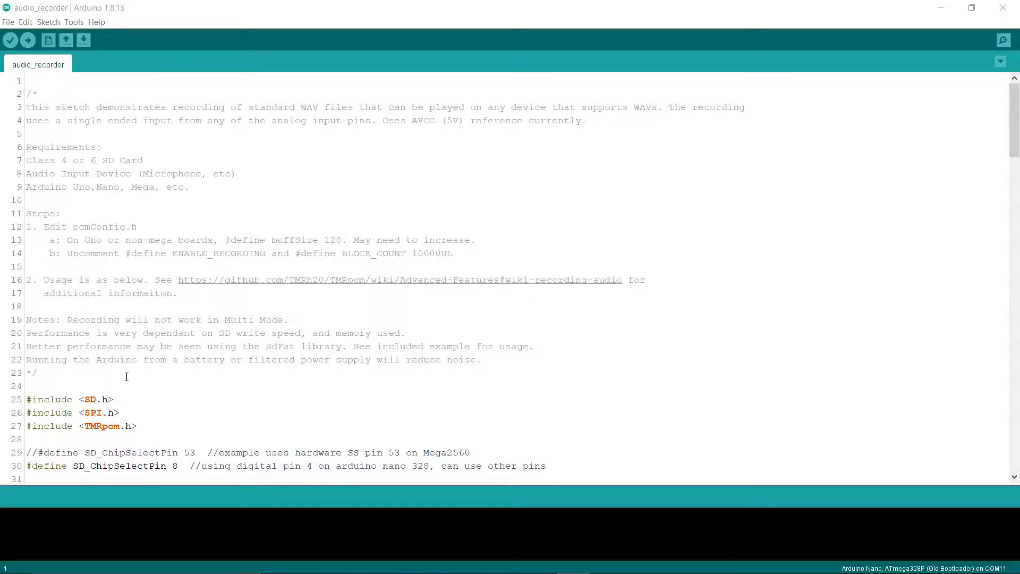
Scroll to the library includes and highlight the TMRpcm, SPI and SD #include lines in turn
scroll(down, 3)
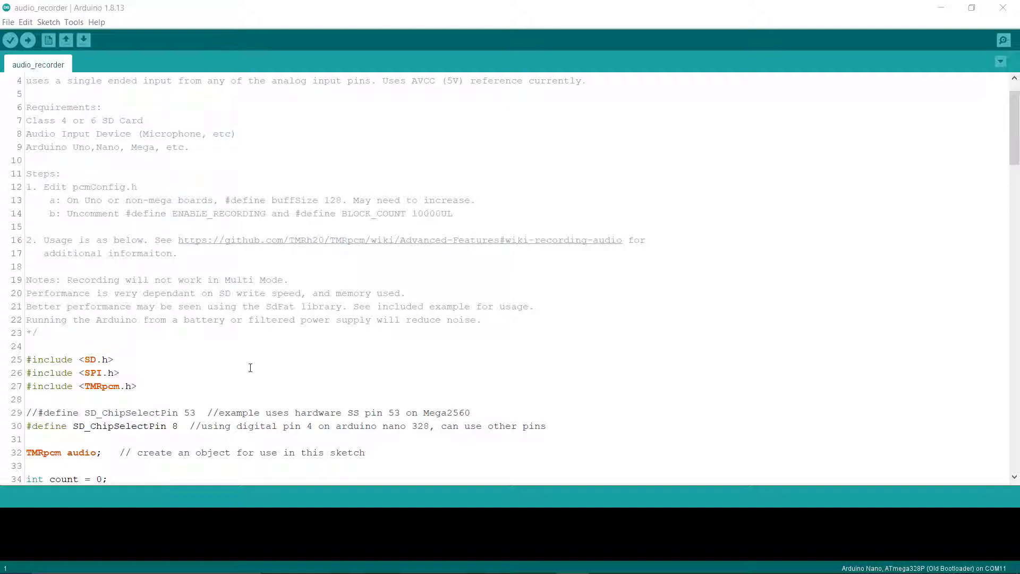
scroll(down, 3)
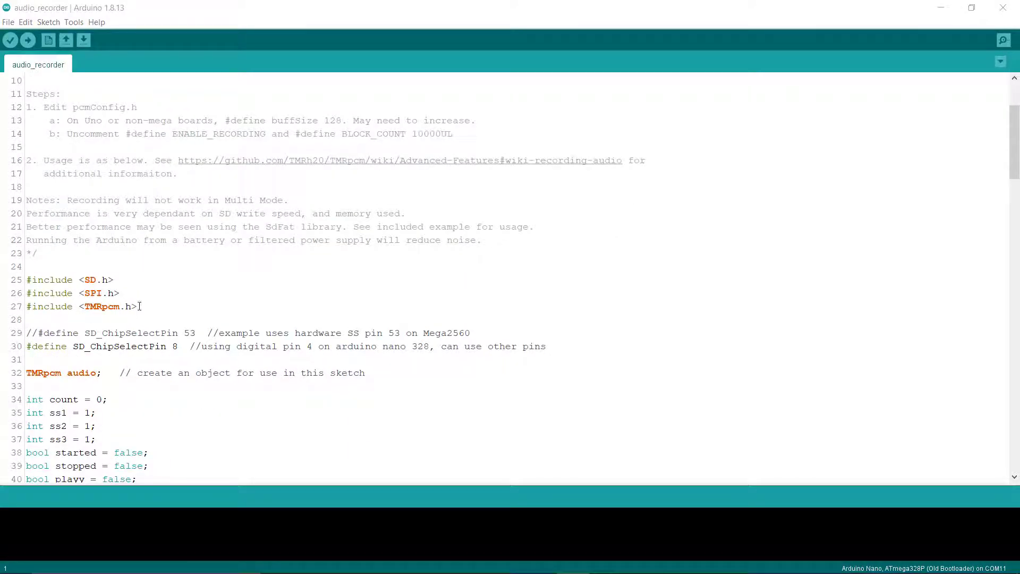
triple_click(80, 306)
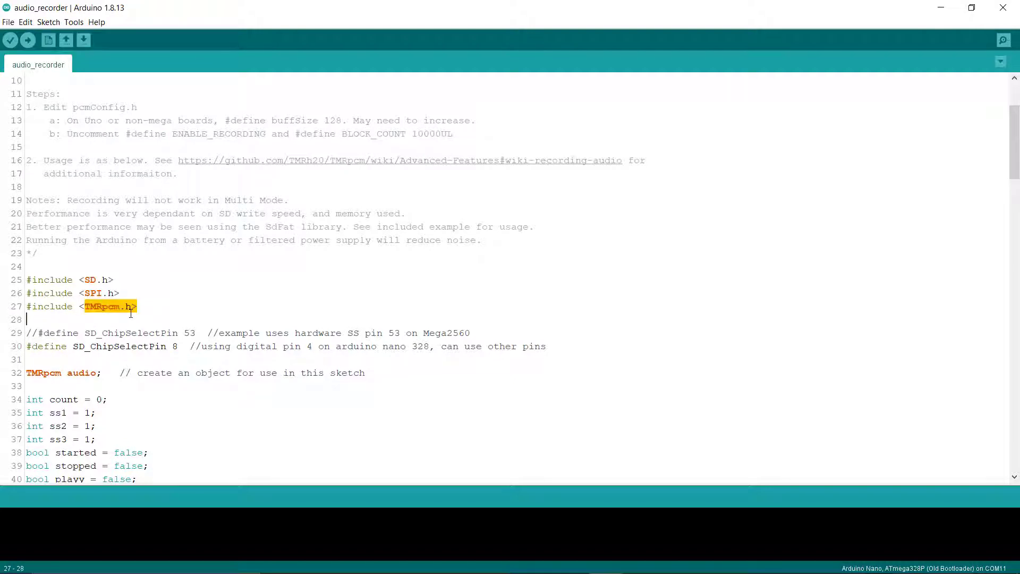
click(136, 293)
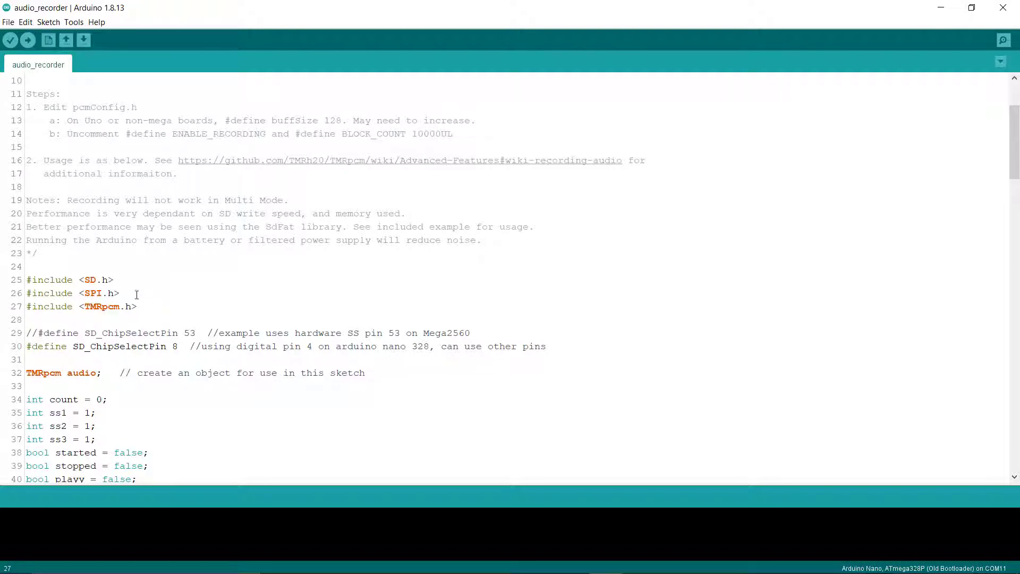
double_click(107, 279)
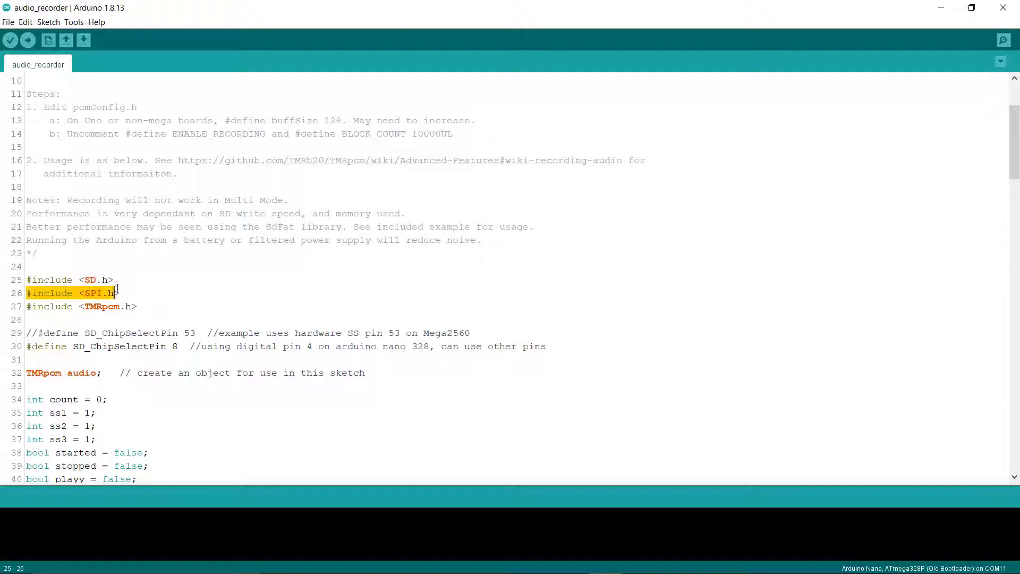
click(69, 280)
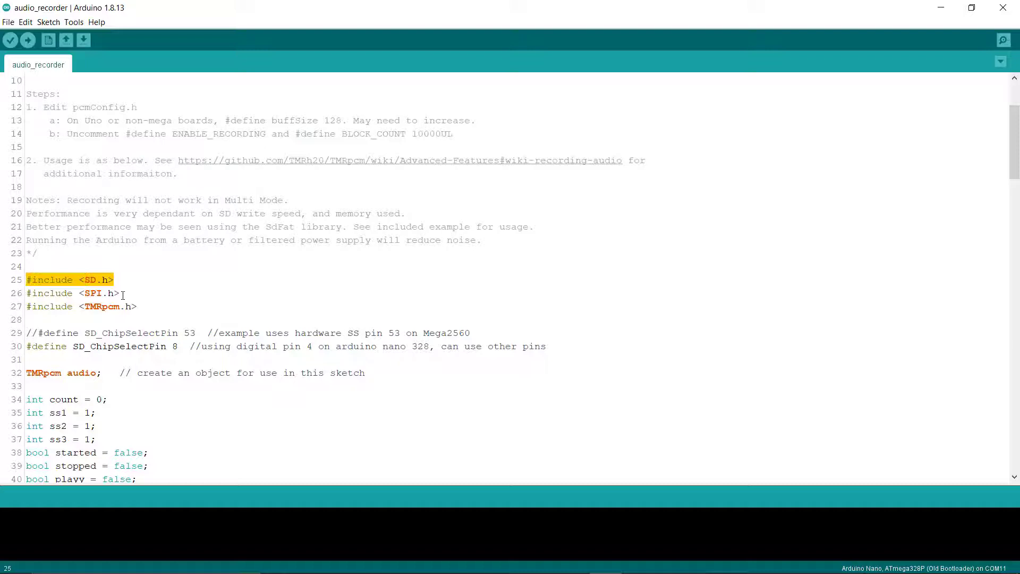
click(7, 22)
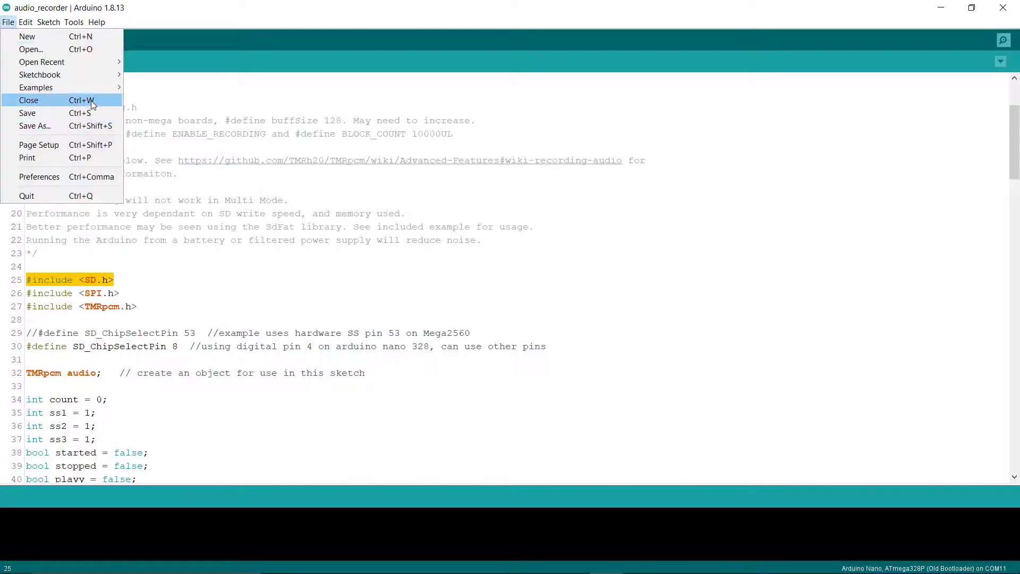
mouse_move(36, 87)
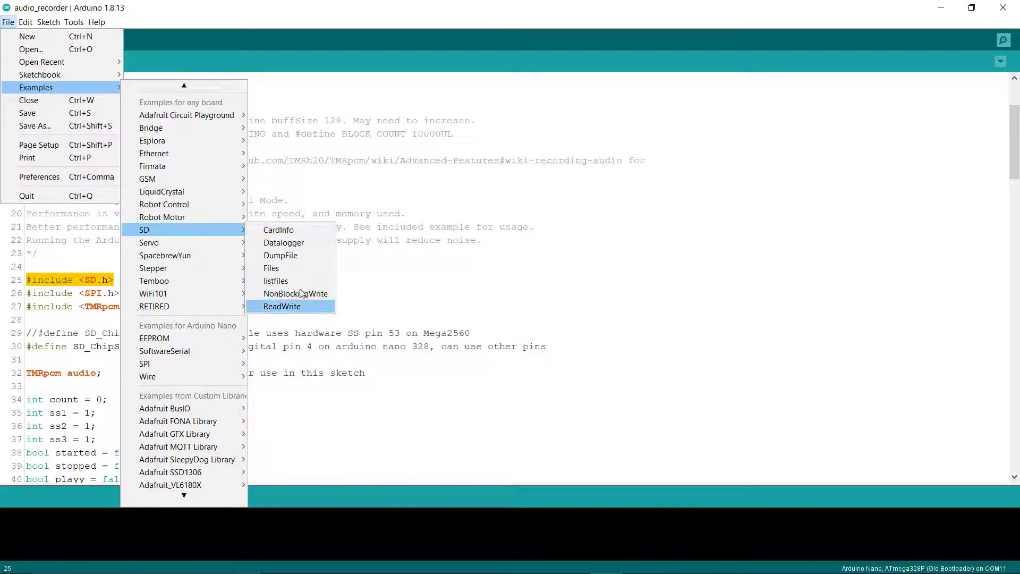
mouse_move(313, 308)
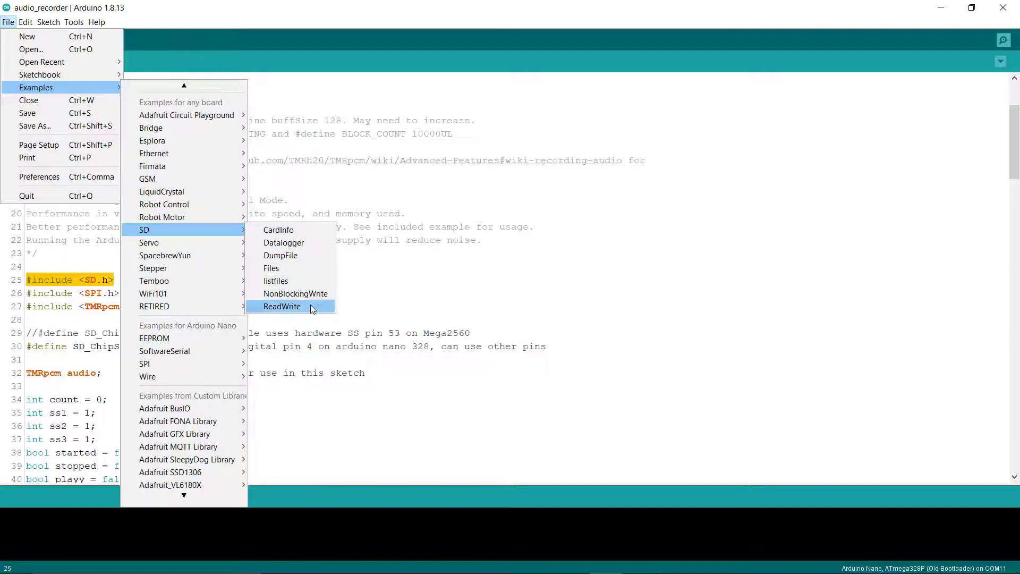
mouse_move(308, 240)
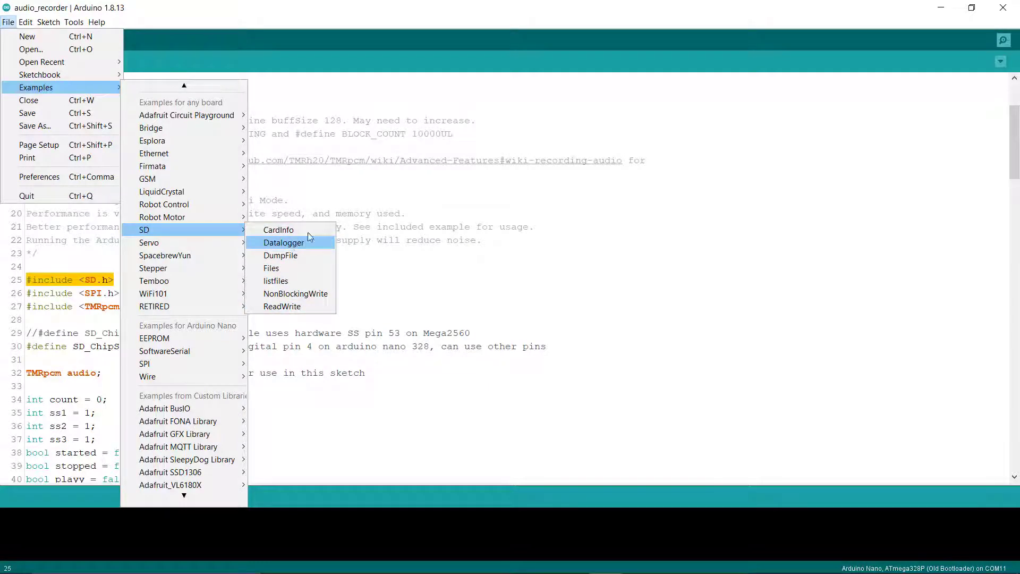
mouse_move(301, 280)
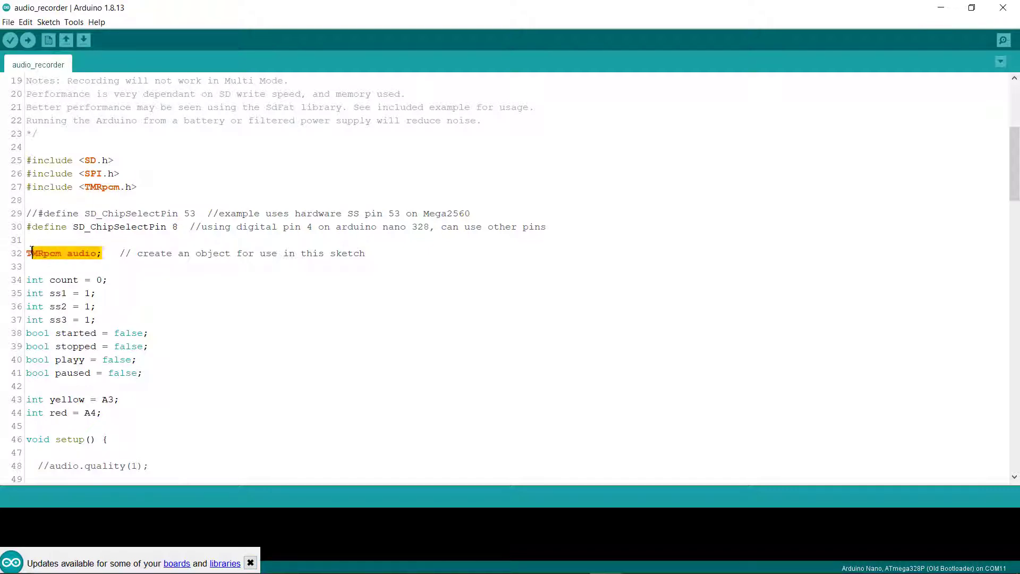
click(47, 253)
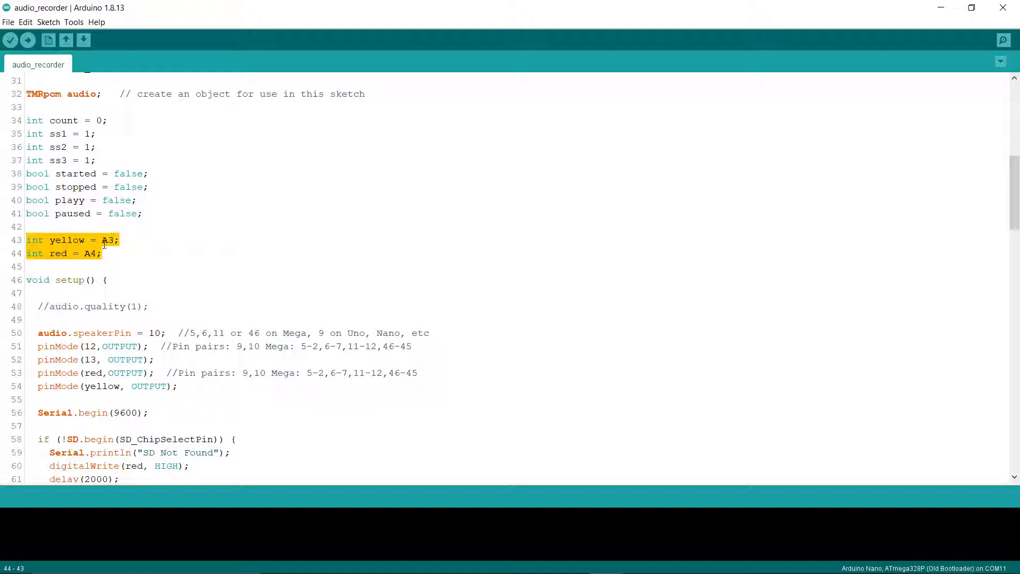
scroll(down, 3)
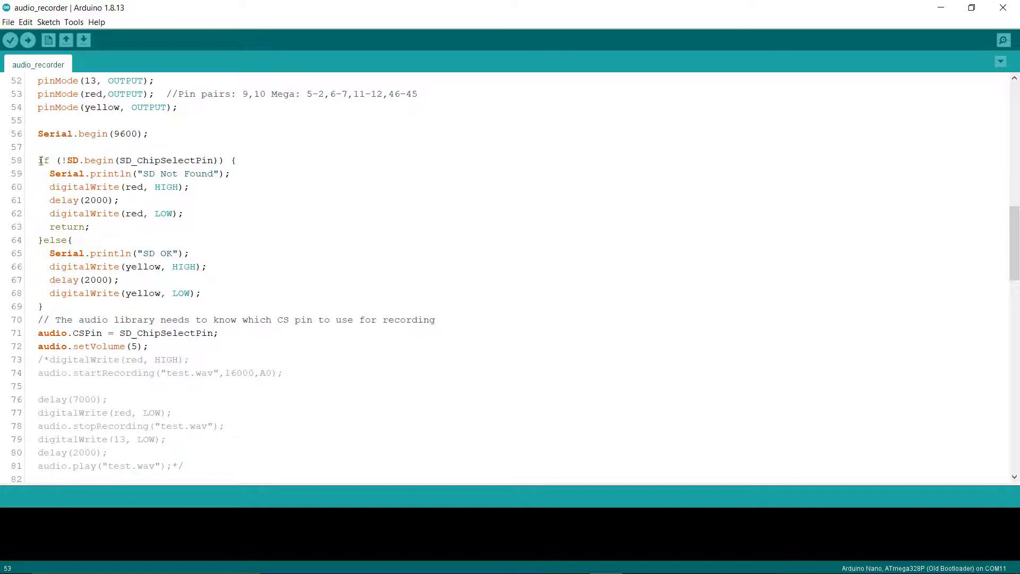
click(121, 279)
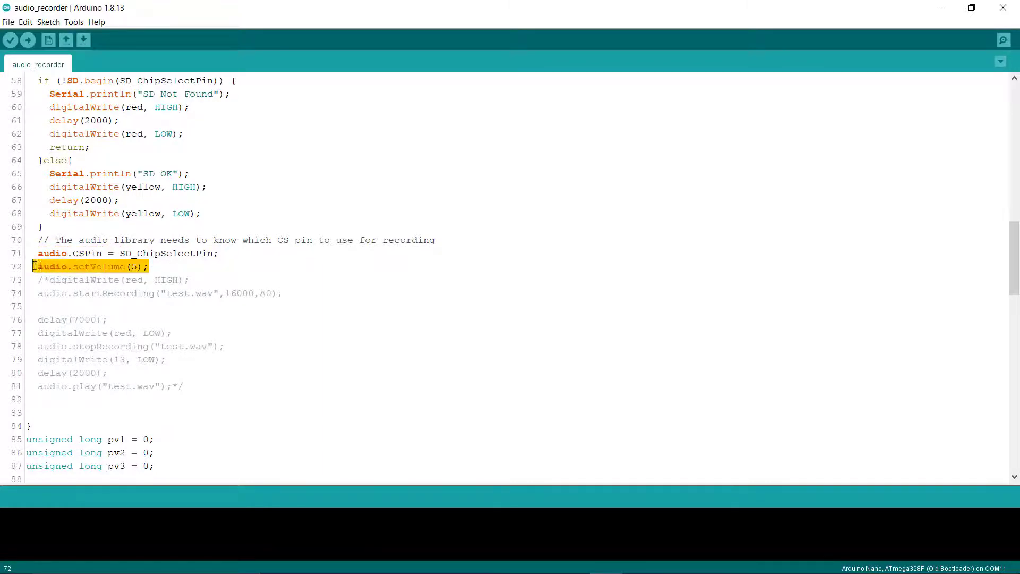
click(131, 267)
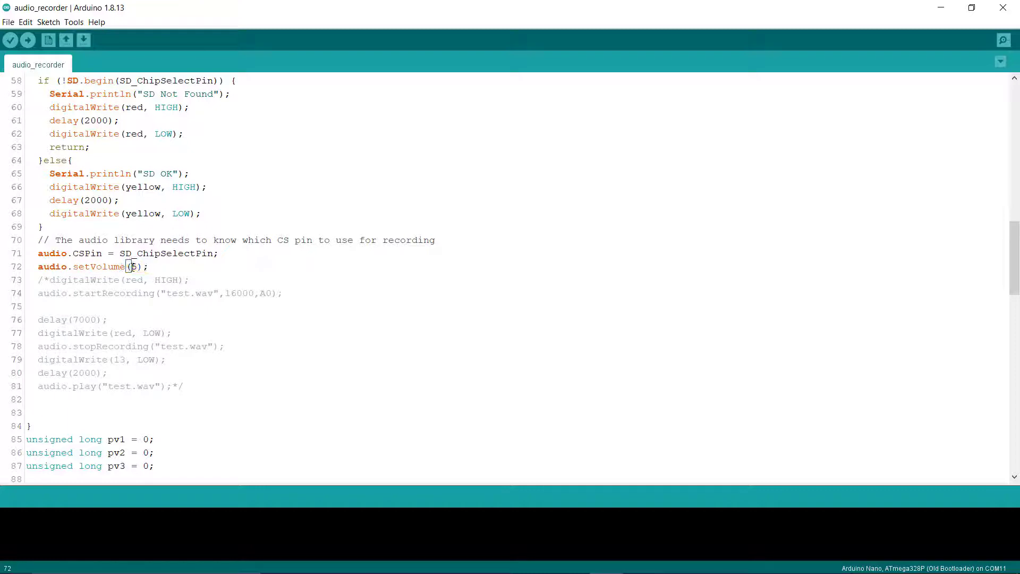
scroll(down, 3)
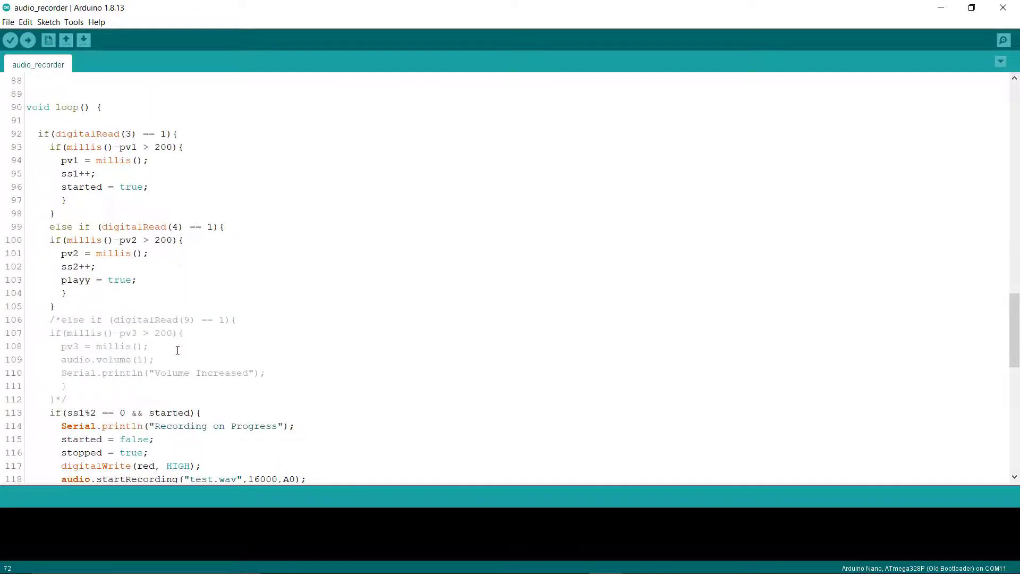
drag(40, 134, 91, 199)
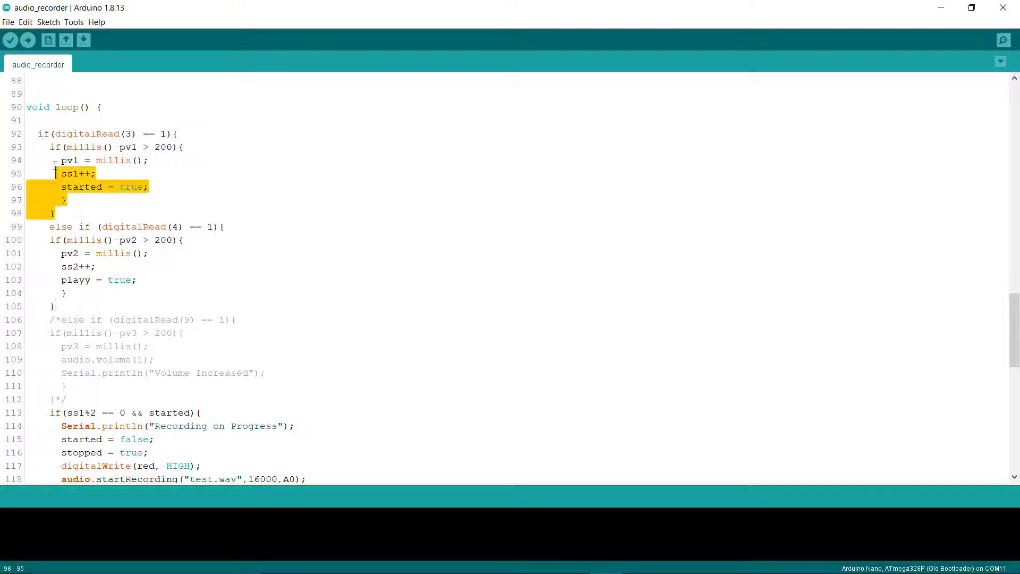
click(53, 306)
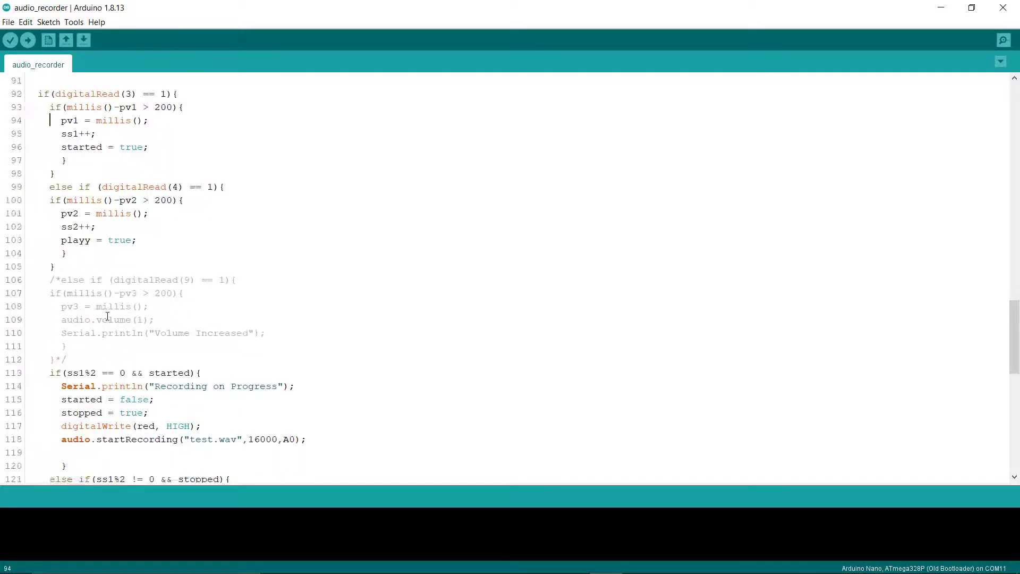
scroll(down, 3)
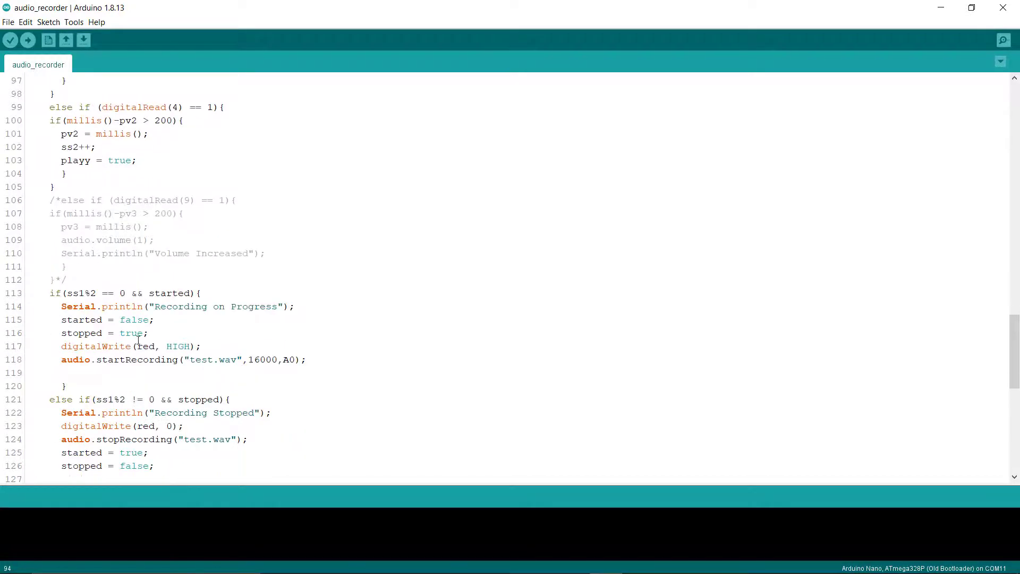
scroll(down, 3)
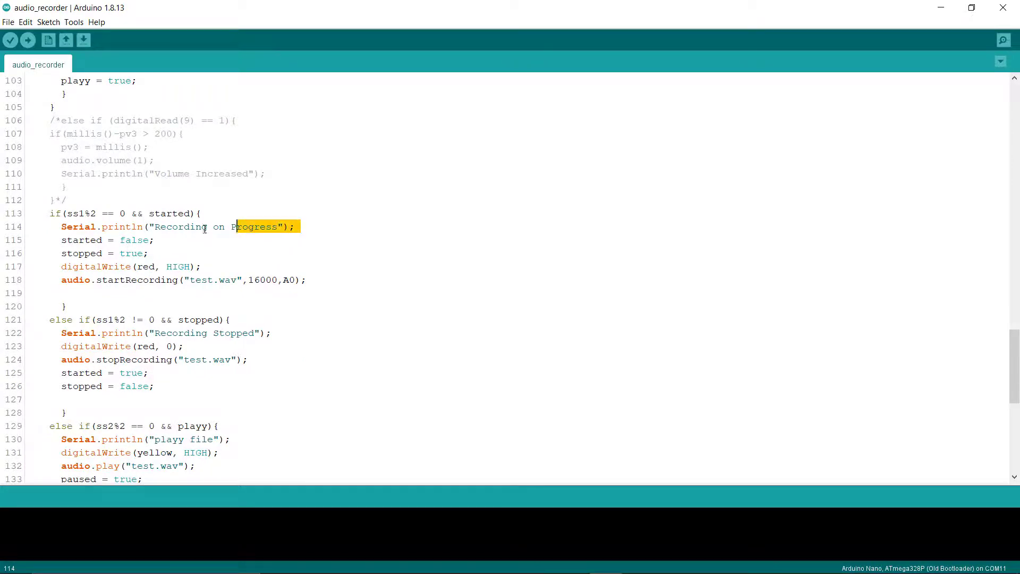
click(219, 265)
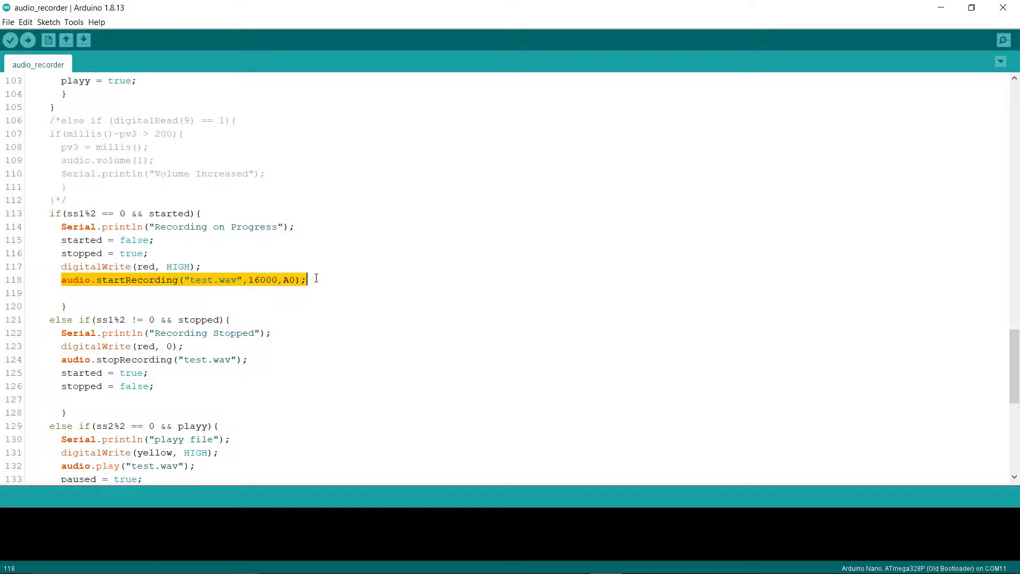
click(193, 281)
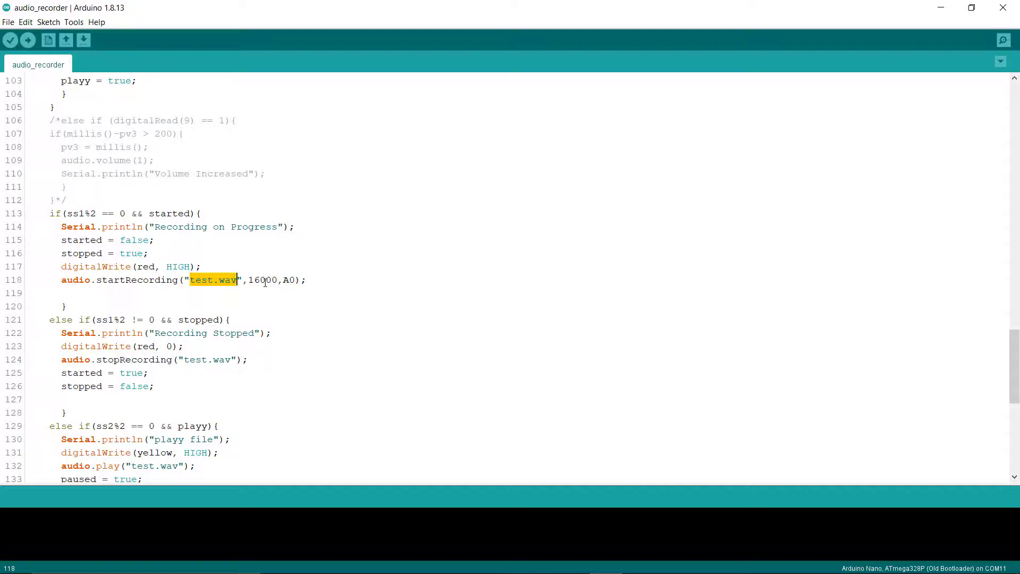
double_click(263, 281)
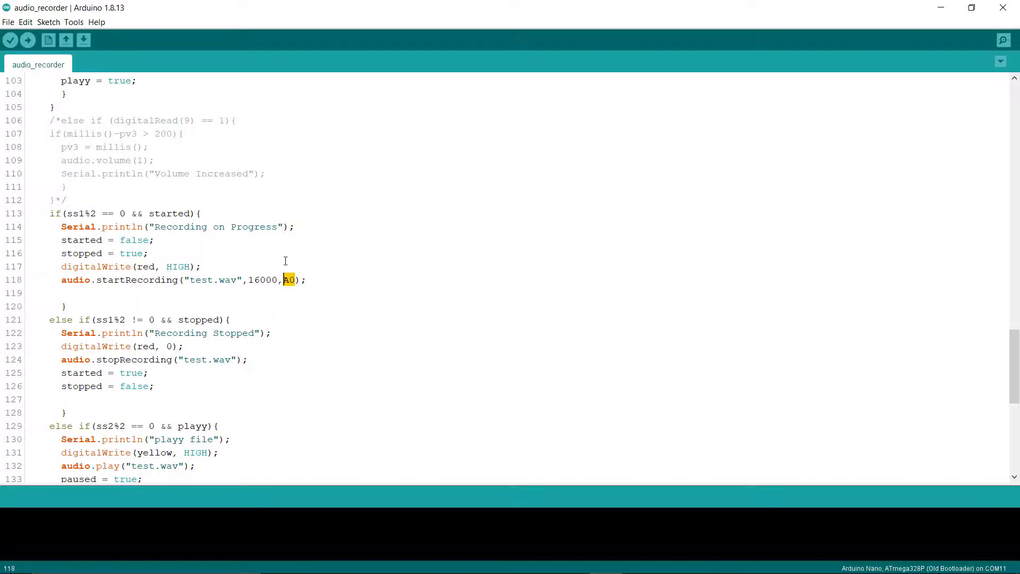
scroll(down, 3)
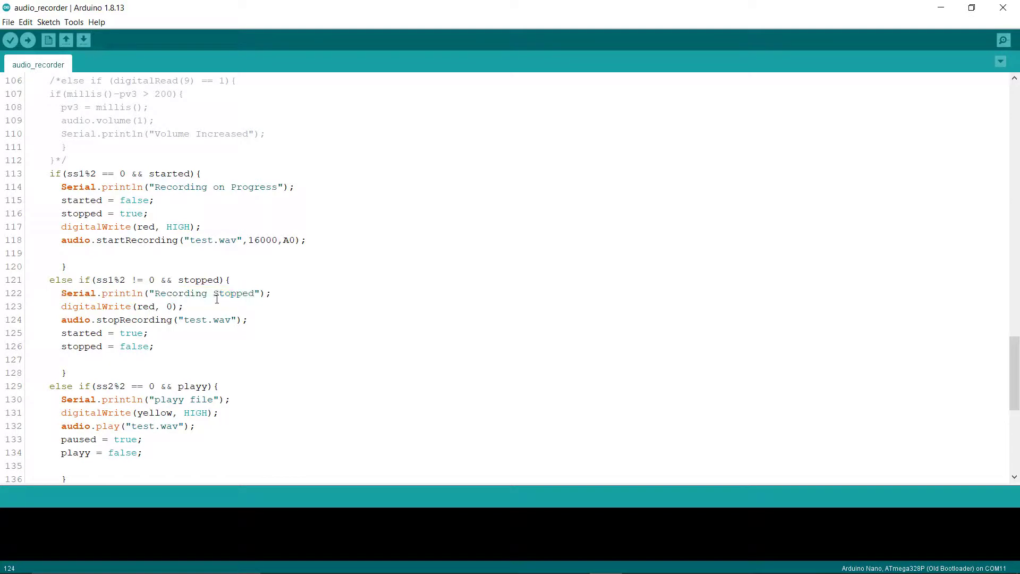
mouse_move(133, 340)
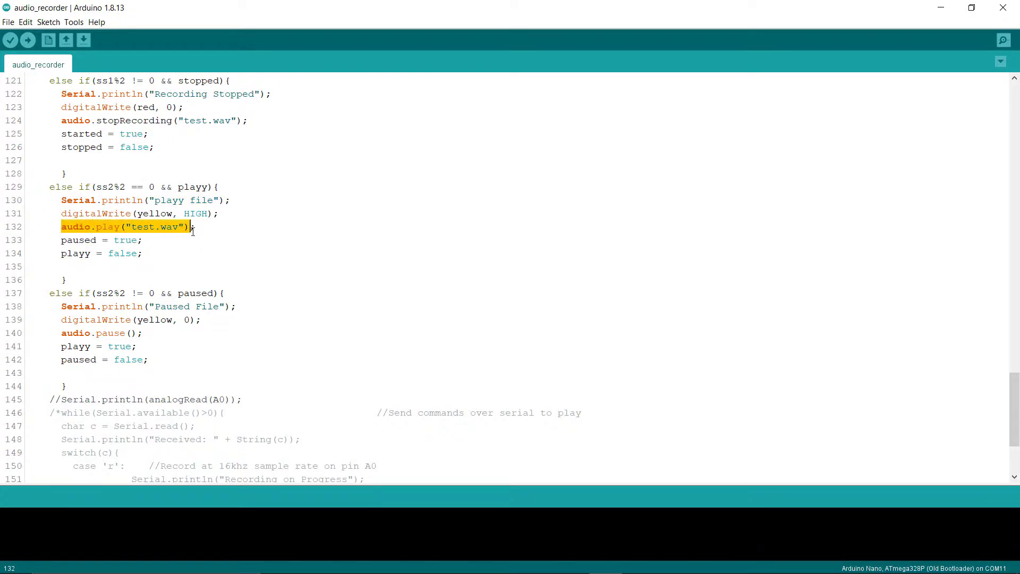
scroll(down, 3)
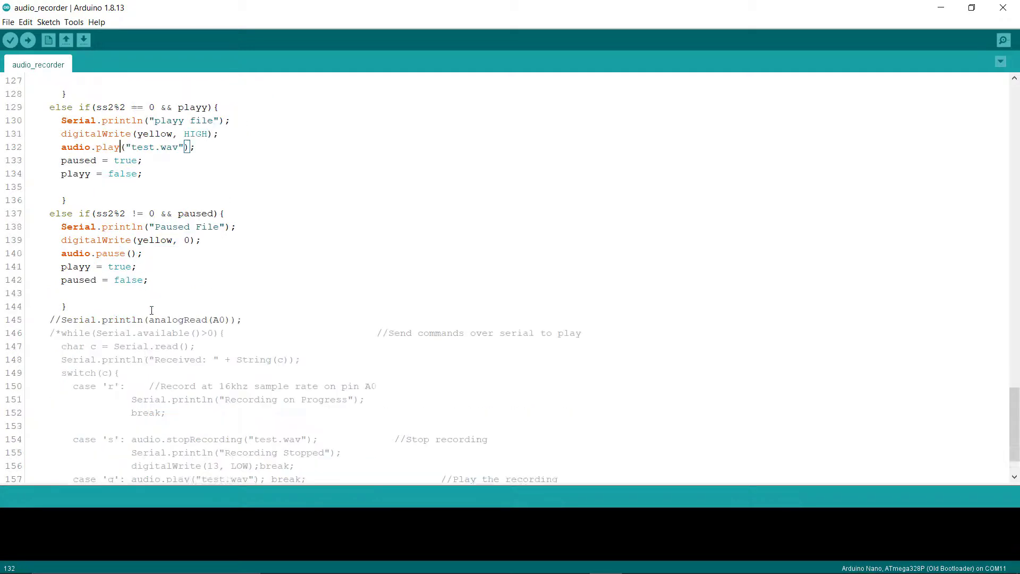
scroll(down, 3)
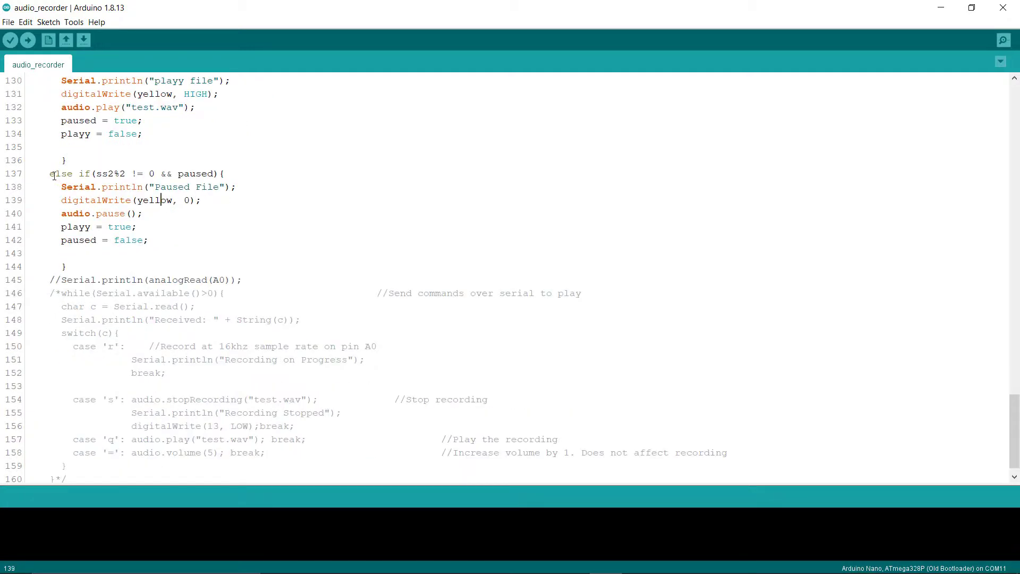
drag(50, 174, 149, 240)
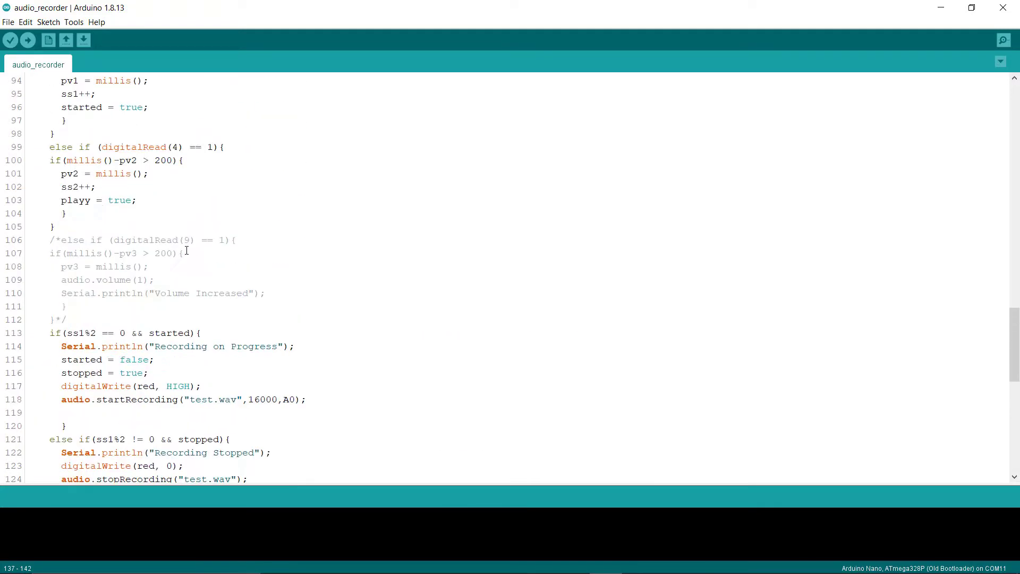
scroll(up, 3)
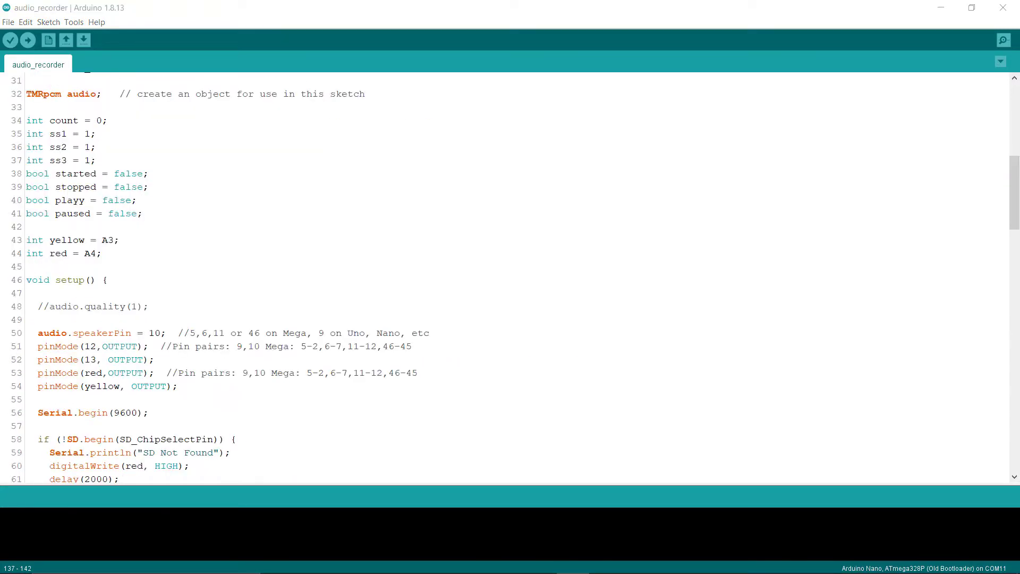